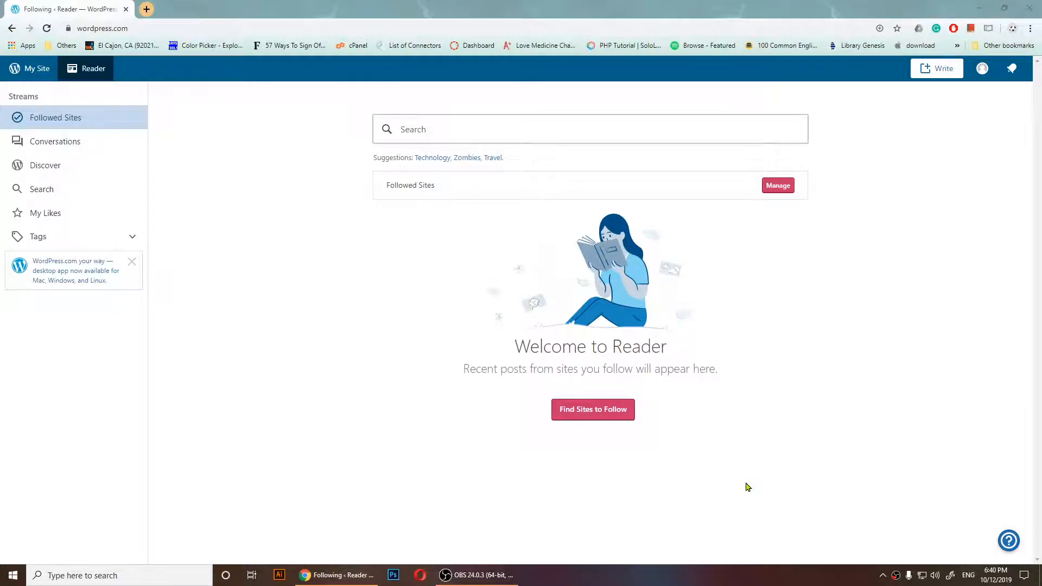
mouse_move(677, 181)
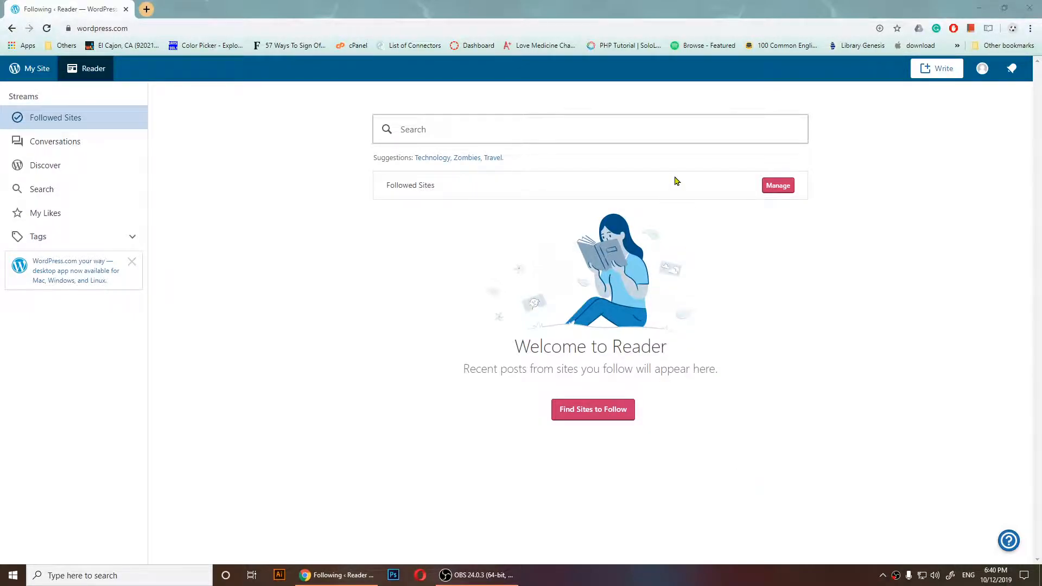
mouse_move(413, 381)
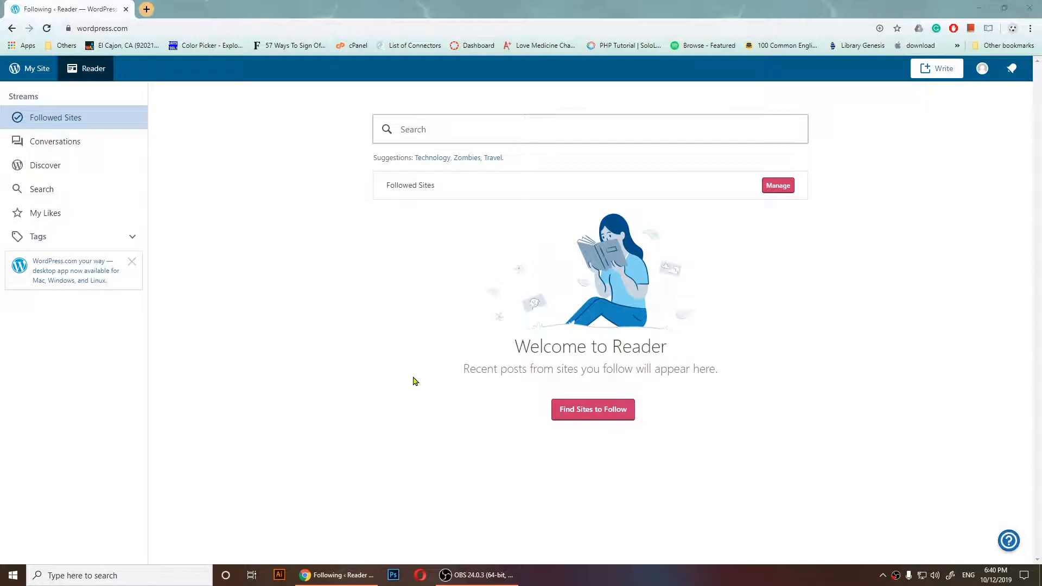
mouse_move(259, 275)
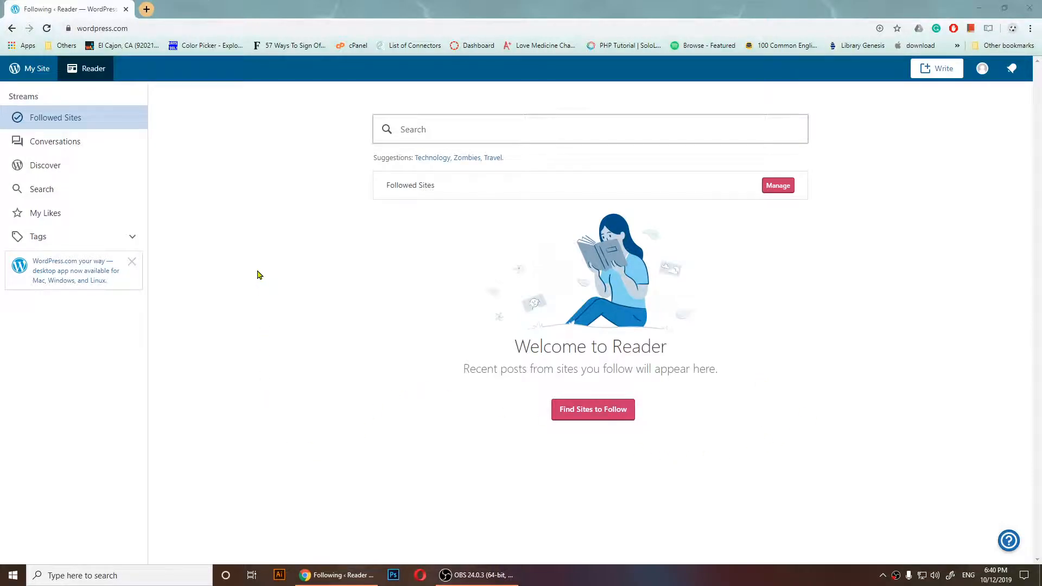
mouse_move(253, 268)
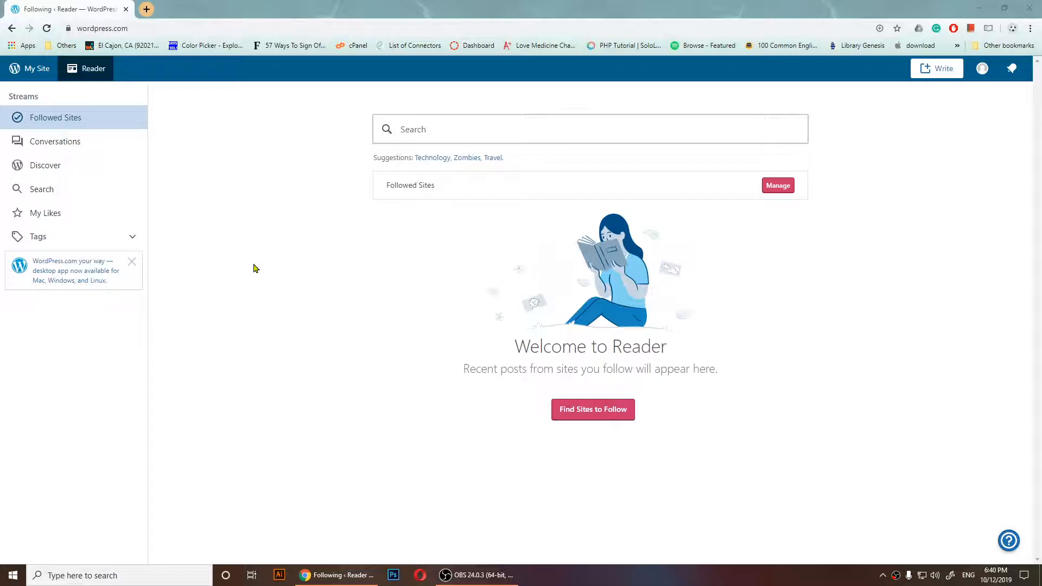
mouse_move(481, 100)
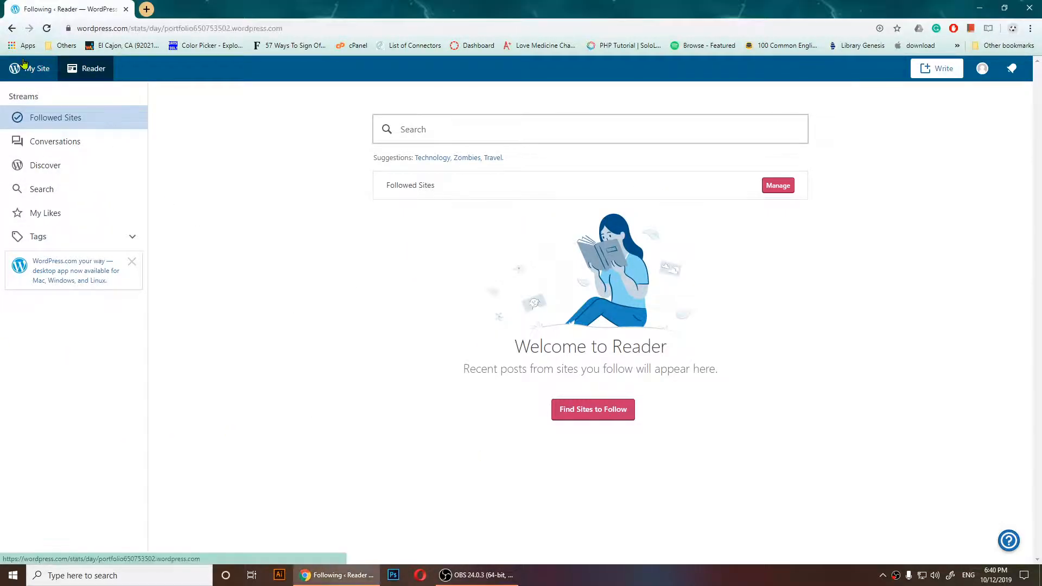
Step: Go to My Site and show the site's Pages list
click(37, 67)
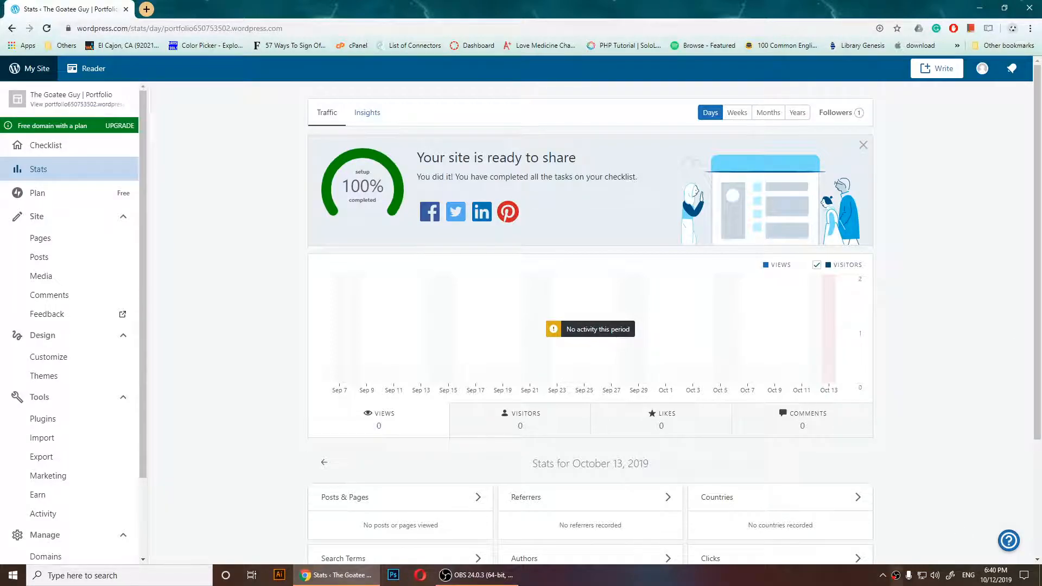
click(40, 238)
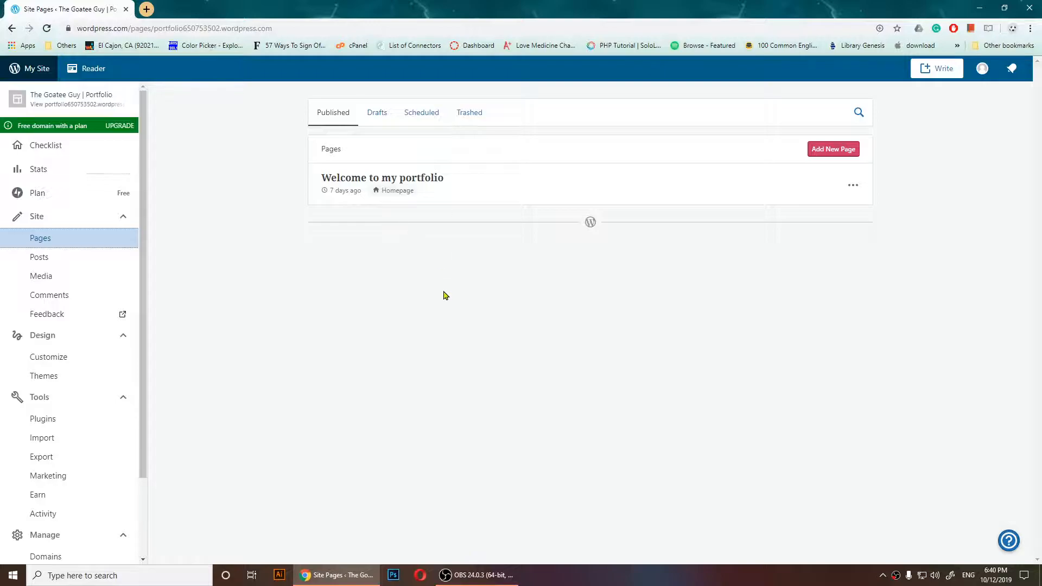
mouse_move(455, 226)
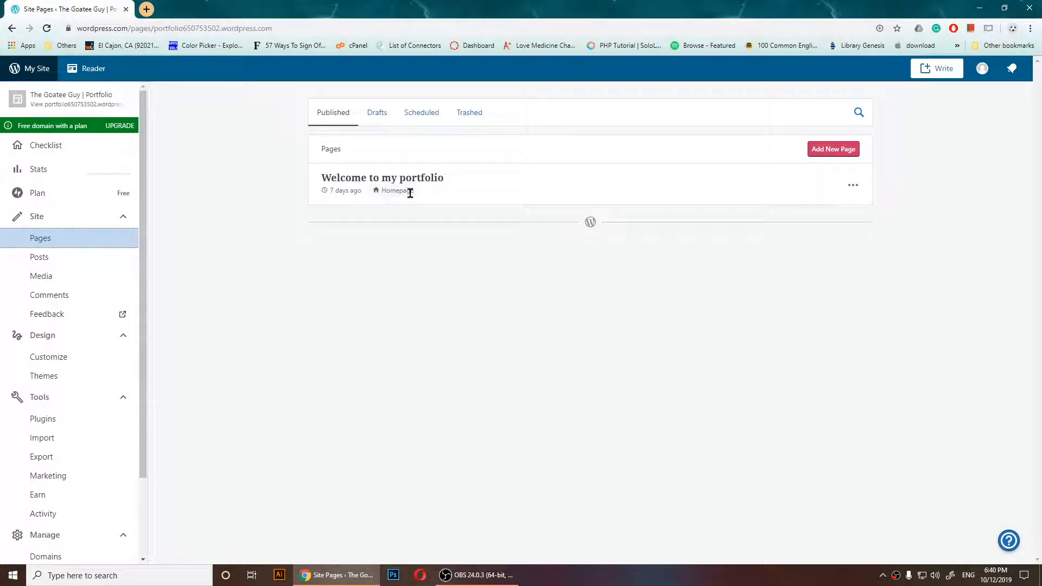
mouse_move(382, 183)
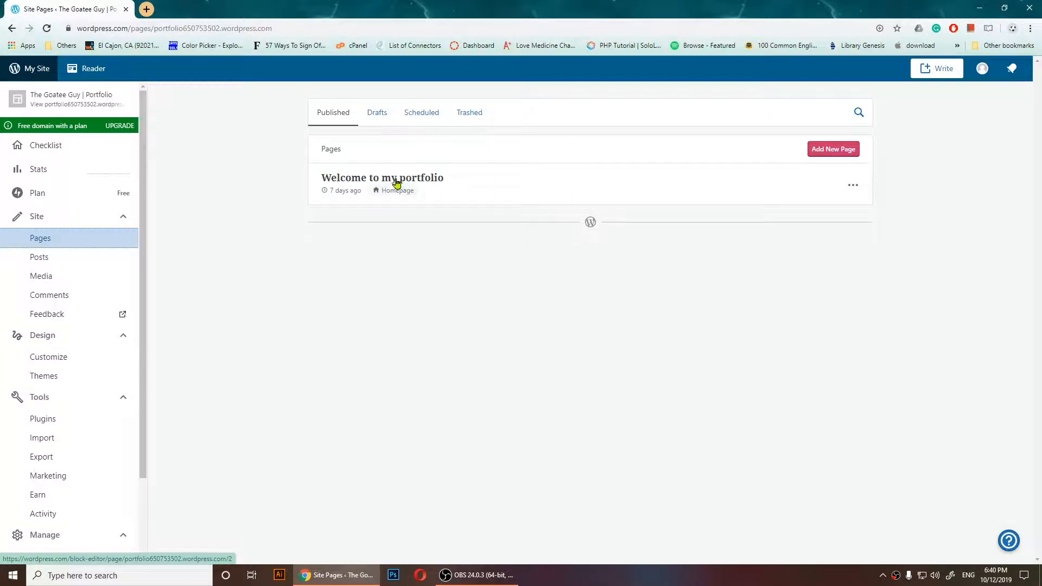
Step: Open the 'Welcome to my portfolio' page in the block editor
click(382, 177)
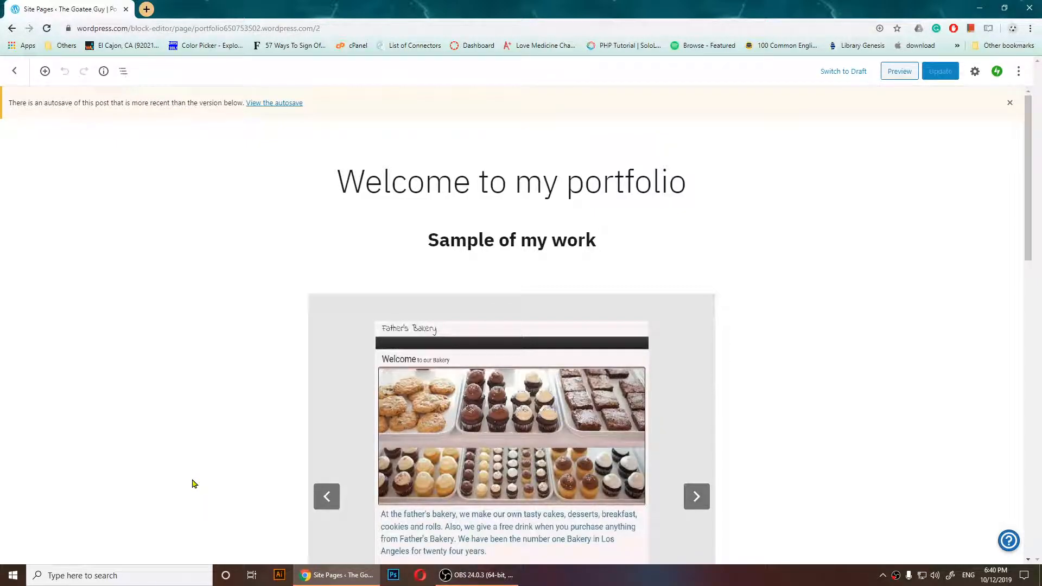
mouse_move(900, 404)
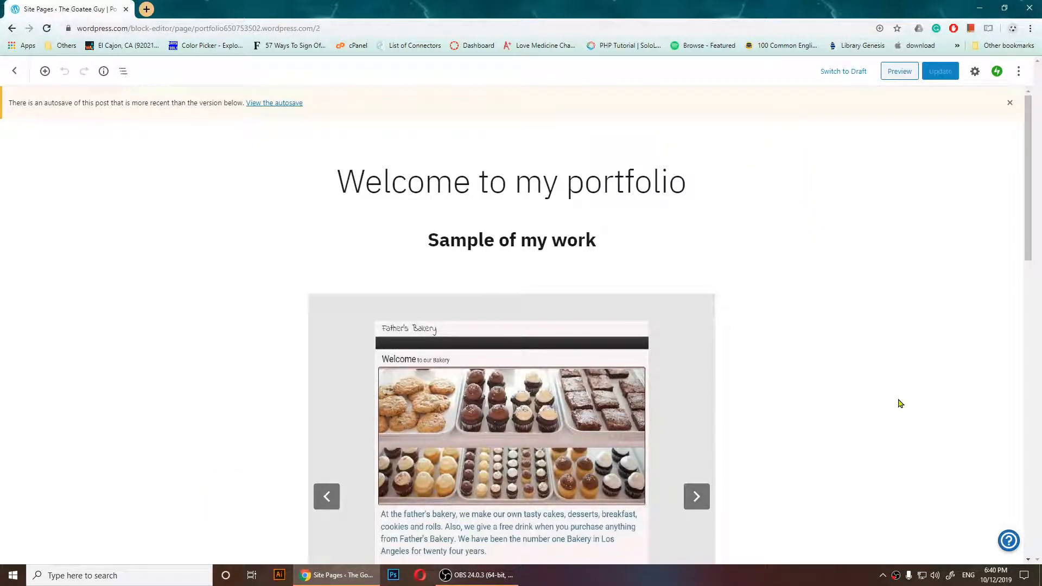
mouse_move(1, 261)
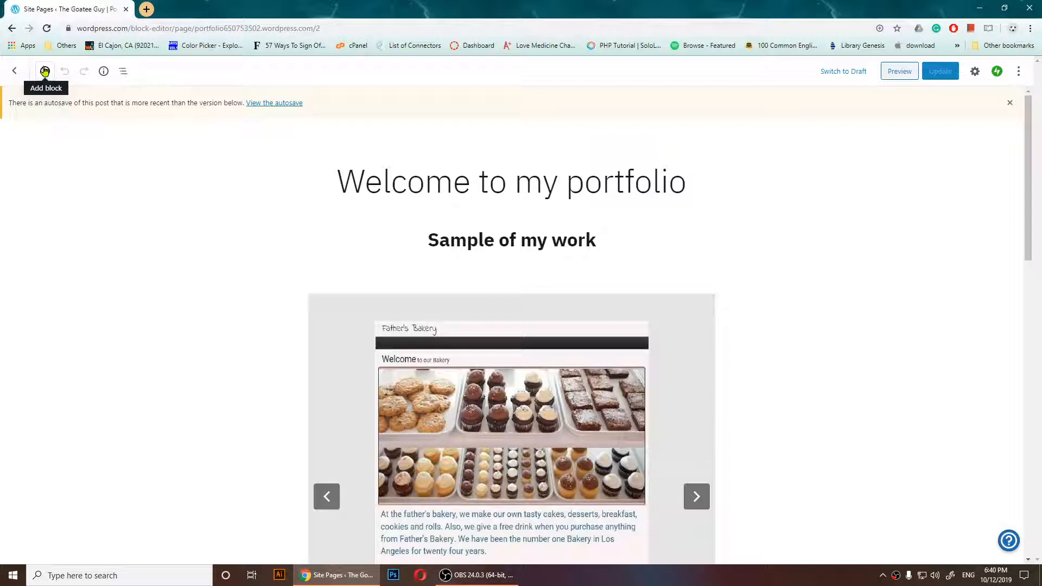
Step: Insert a Social Links block at the page bottom and start editing its first icon's link
click(44, 72)
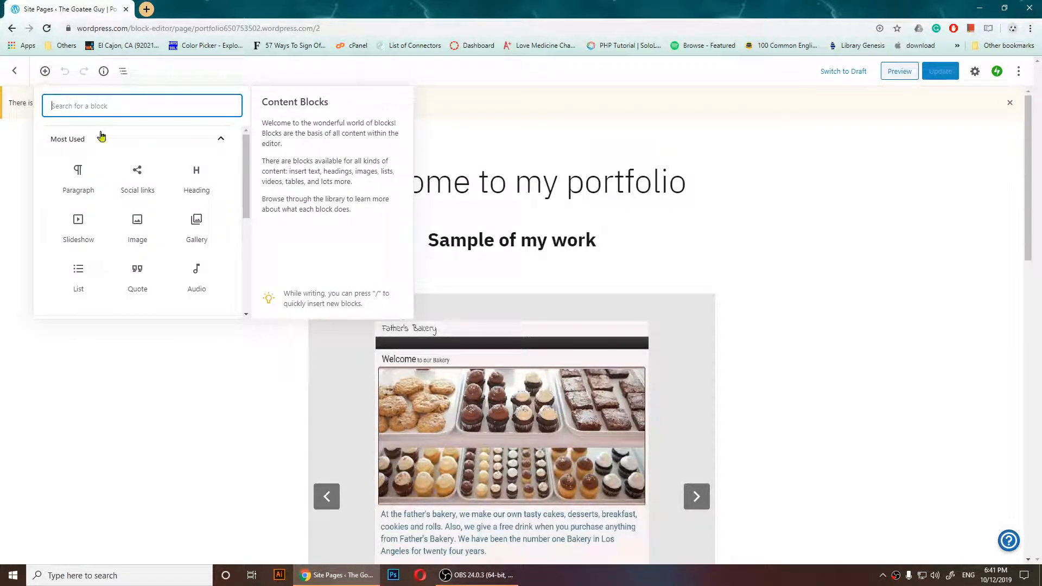
mouse_move(137, 176)
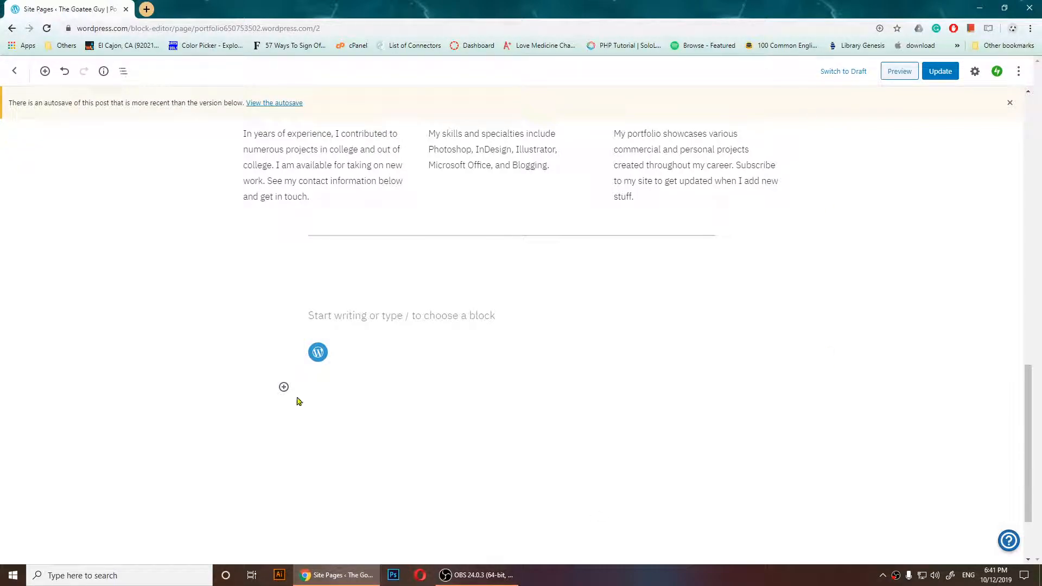
mouse_move(318, 351)
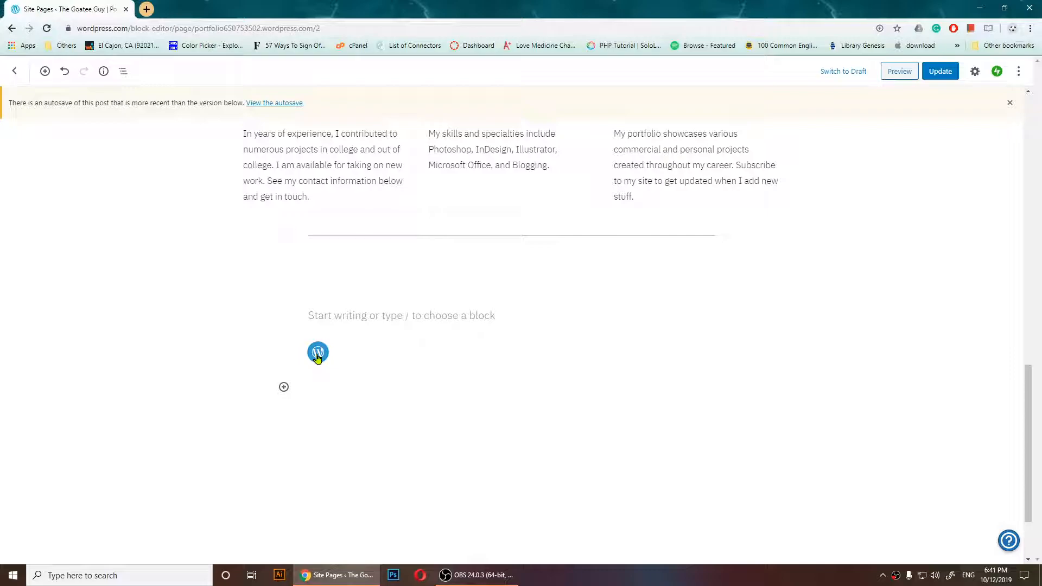
click(318, 352)
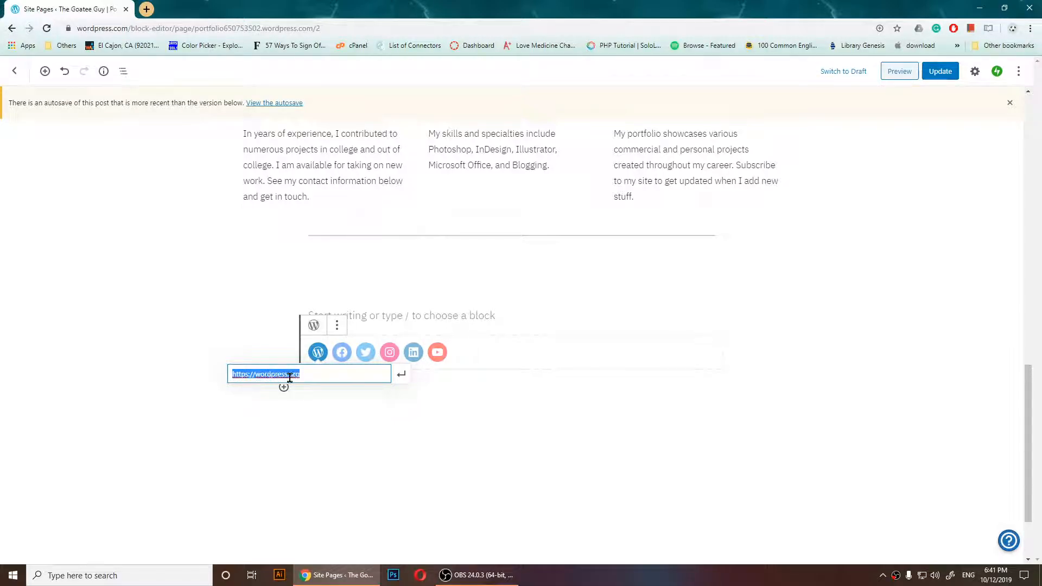
click(318, 352)
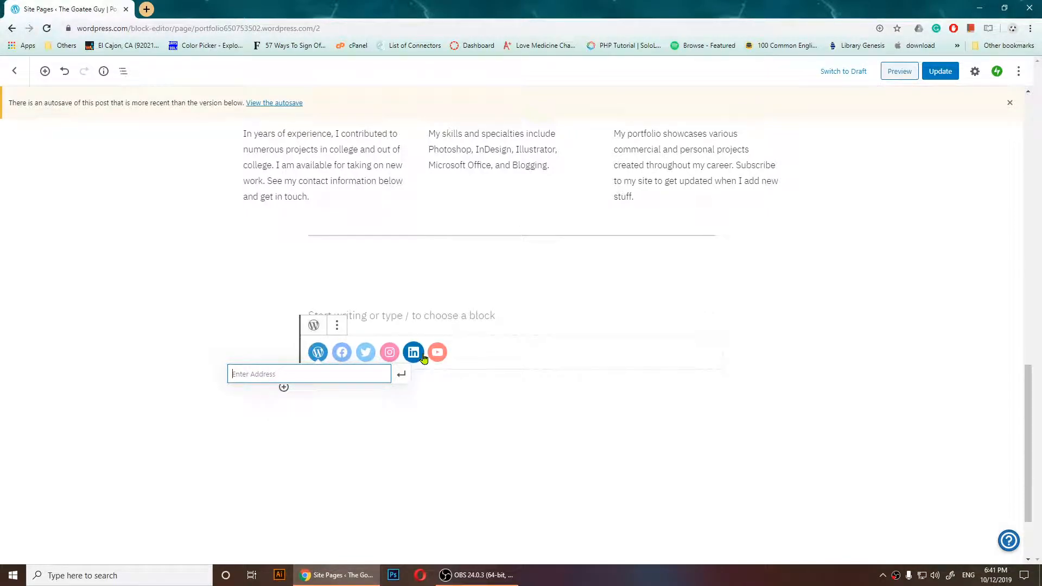
click(342, 351)
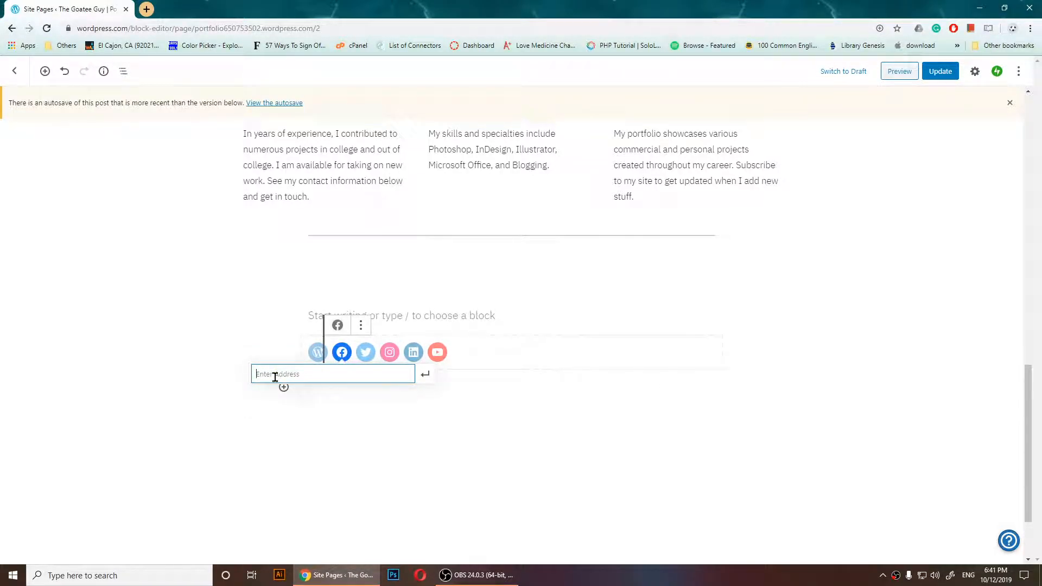
text(https:)
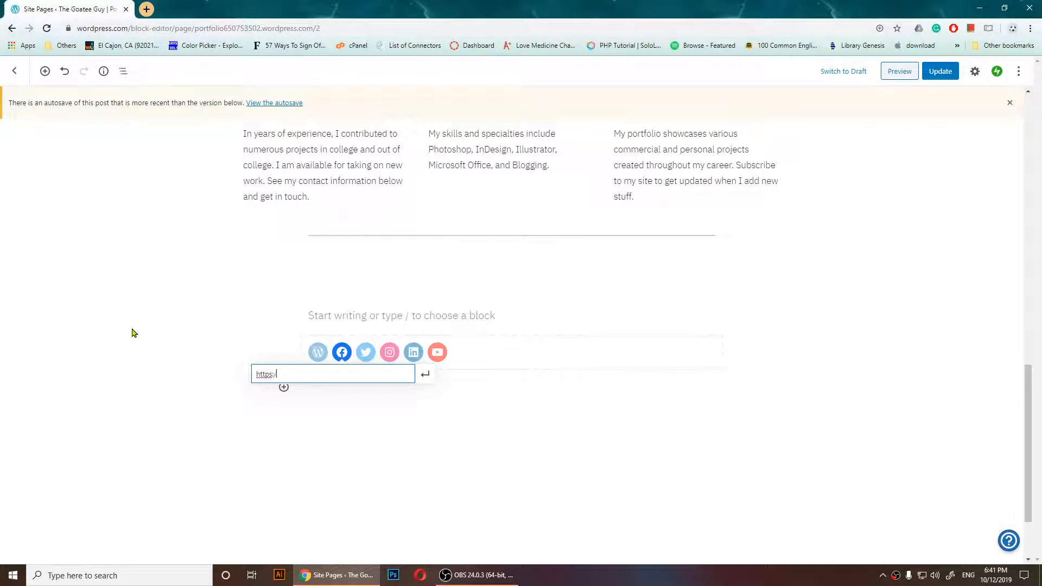
text(/w)
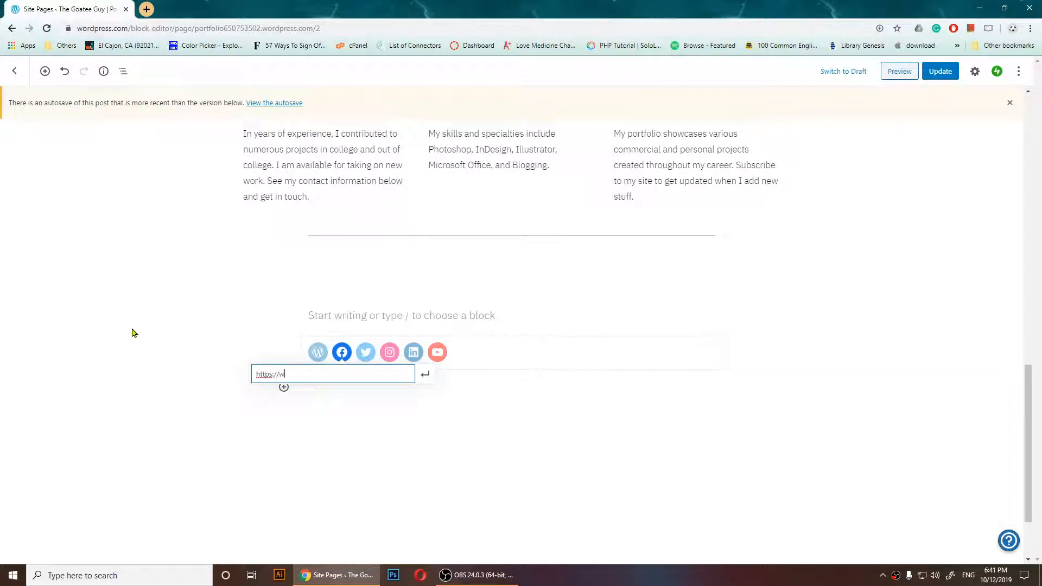
text(ww.facebook.com)
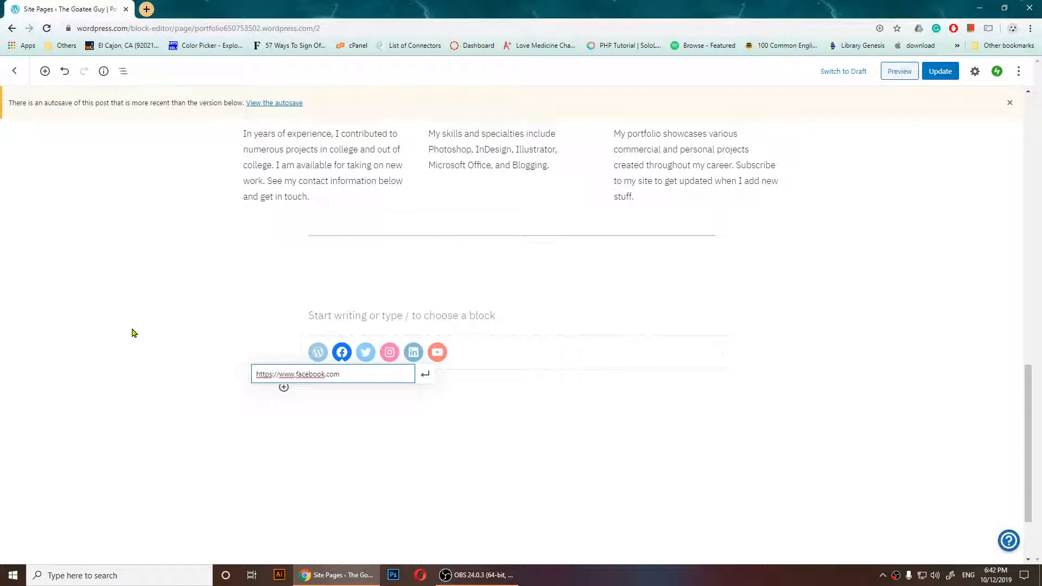
text(/pescado85)
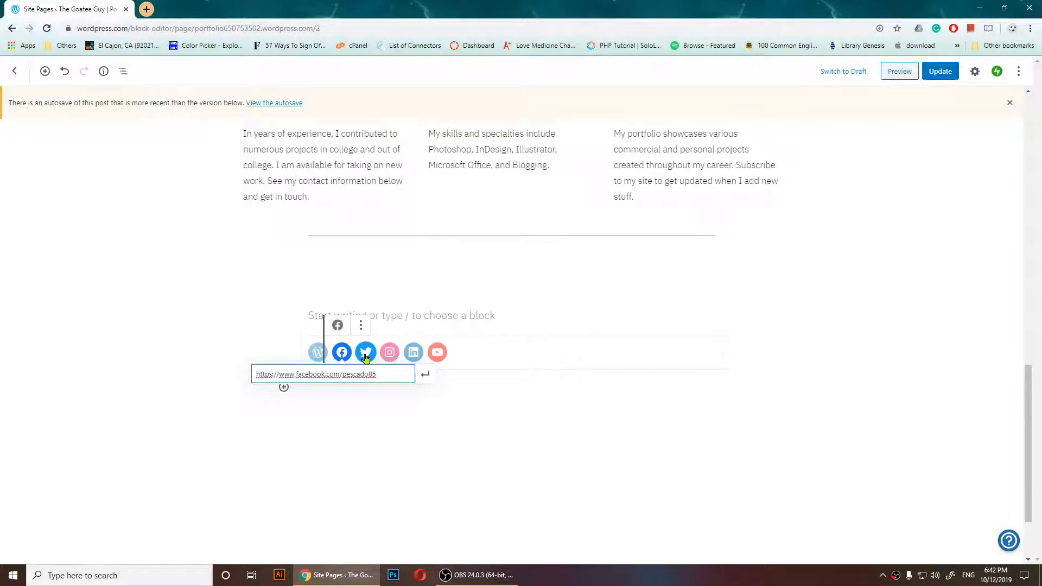
Step: Start the Twitter icon's address and switch to the Twitter browser tab
click(366, 352)
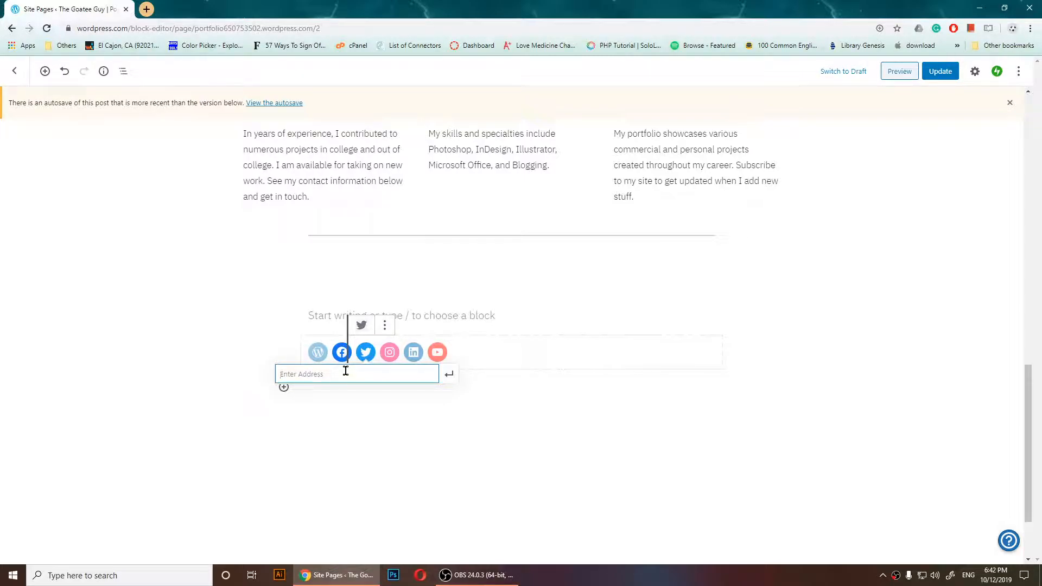
click(274, 9)
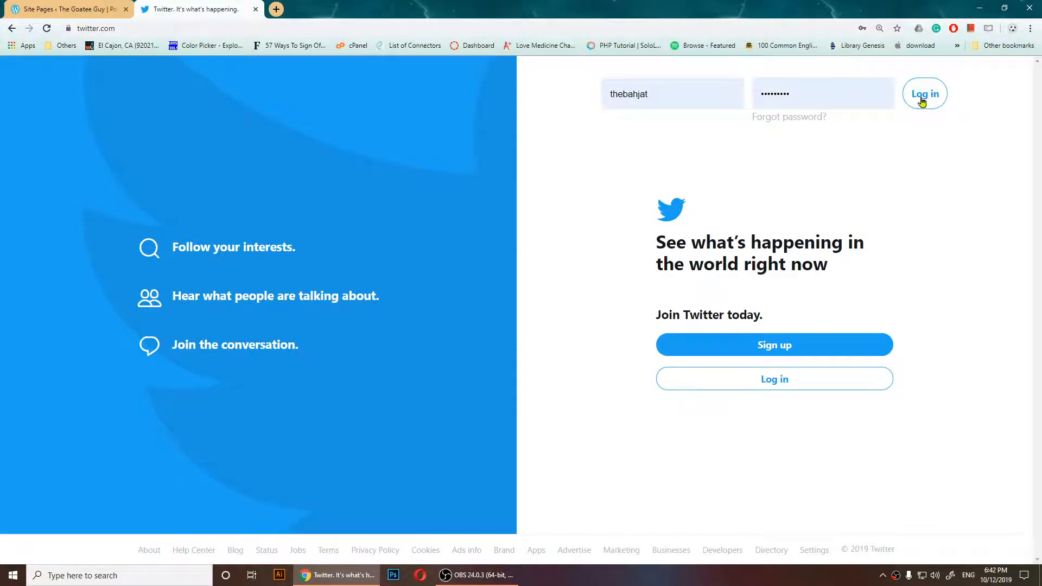
Step: Log in to Twitter, open the profile and copy its web address
click(924, 94)
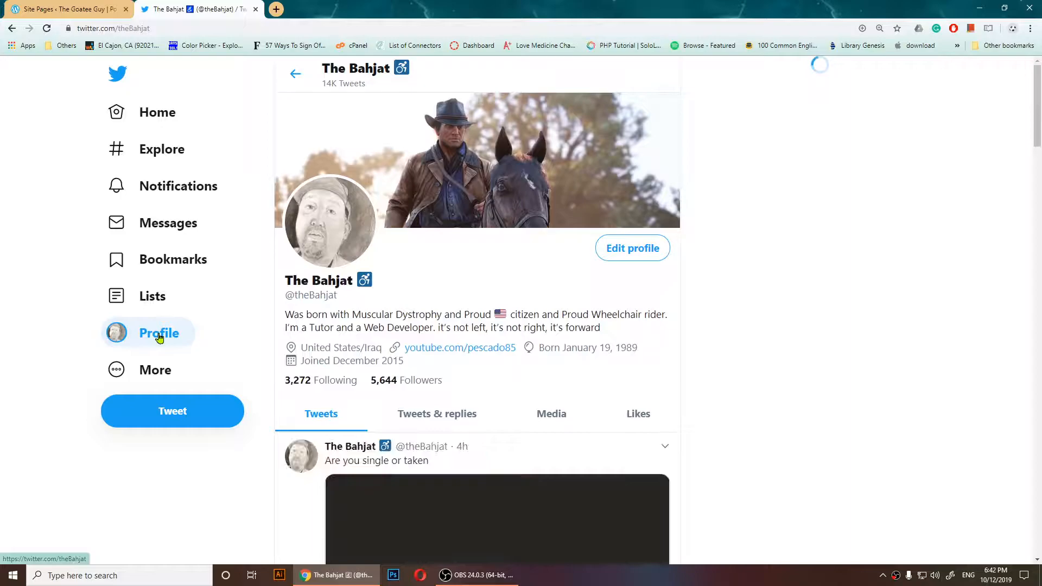
scroll(down, 3)
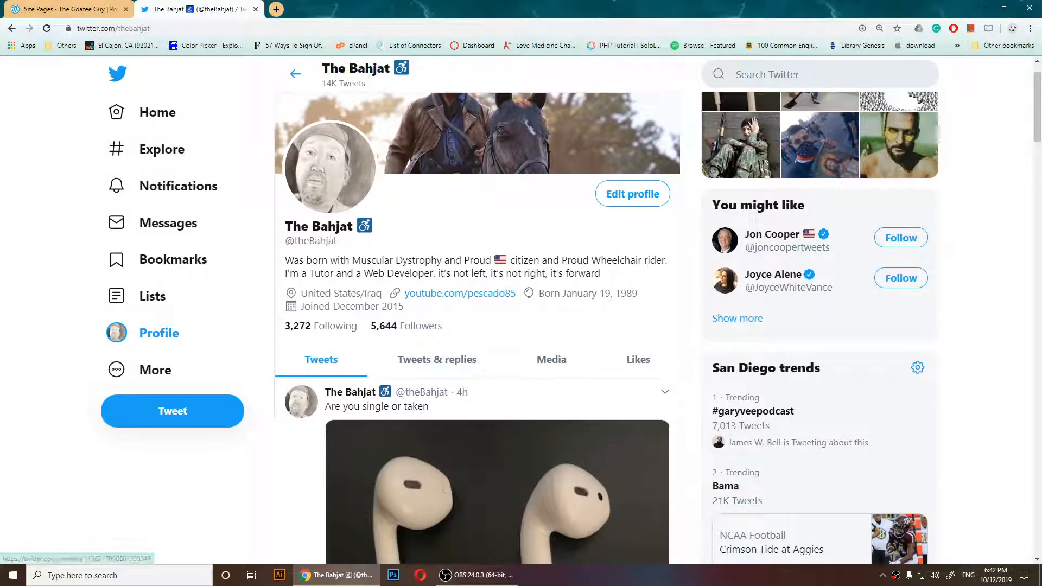
click(113, 28)
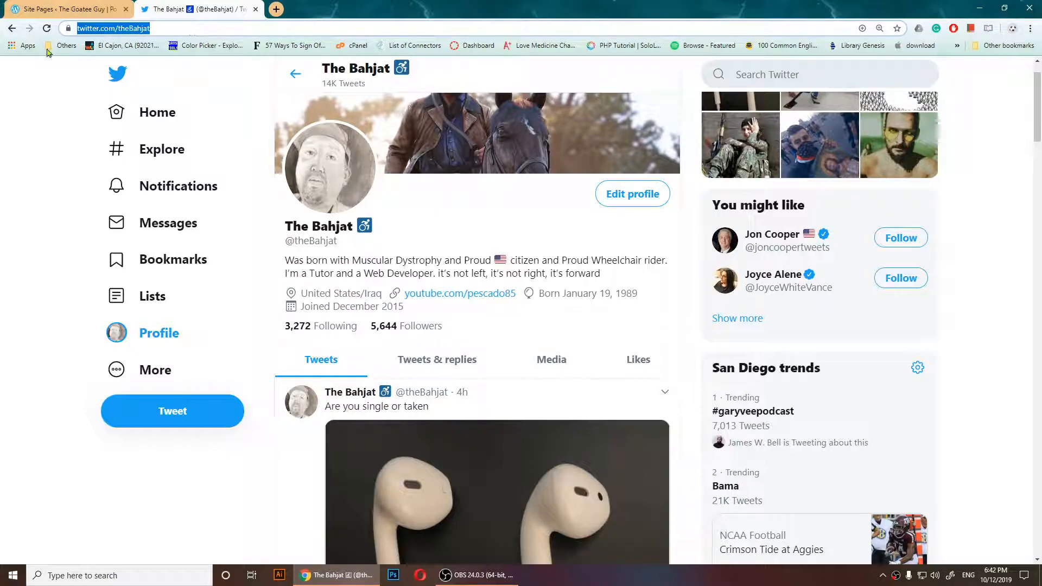
right_click(113, 28)
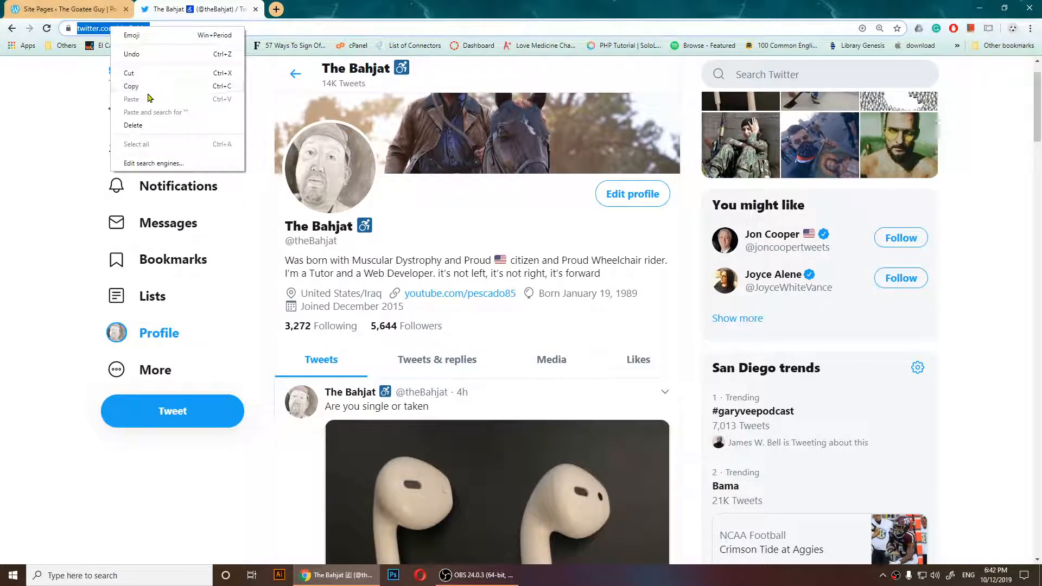
click(66, 9)
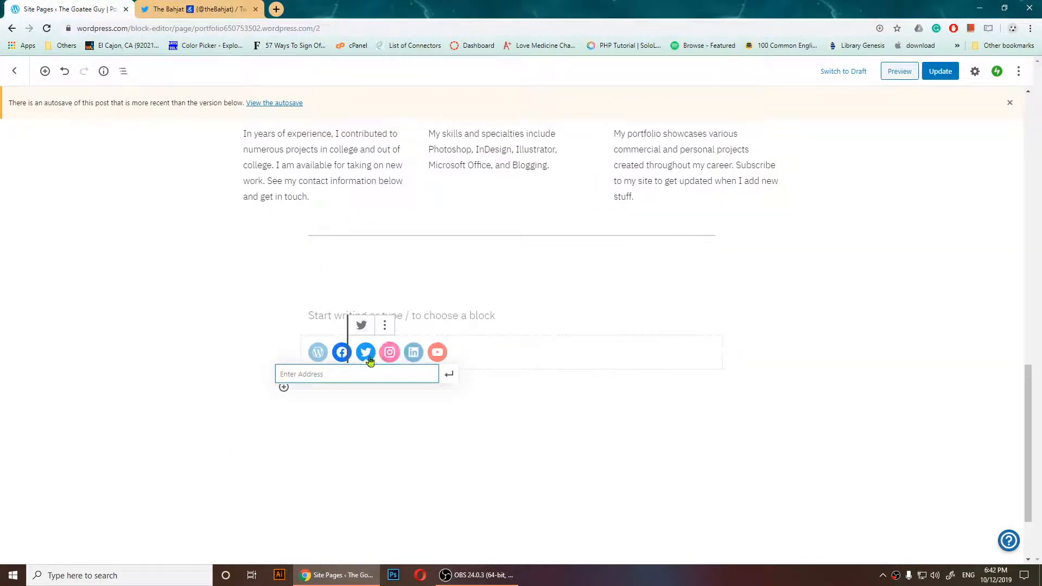
text(https://twitter.com/theBahjat)
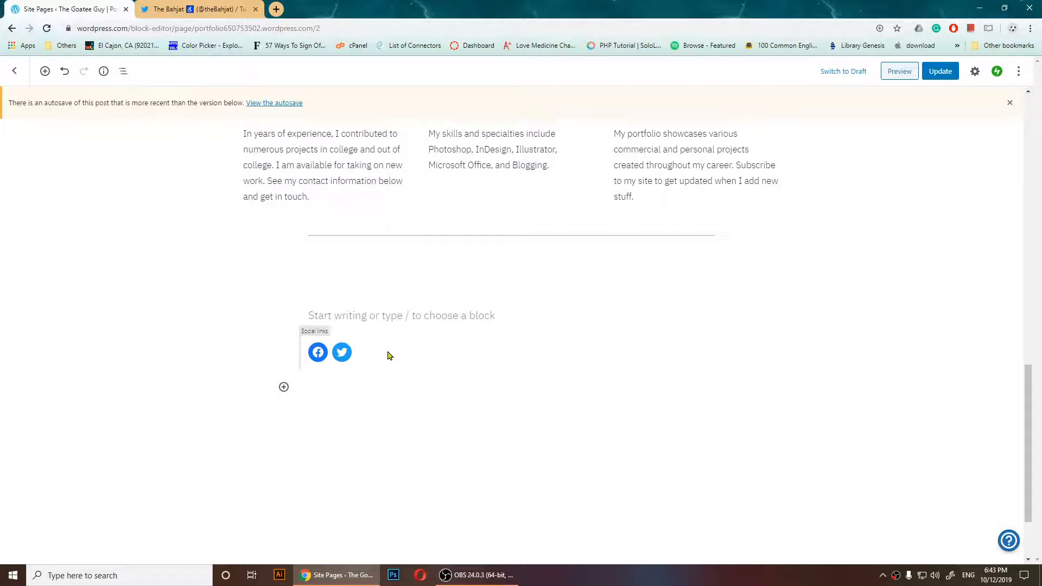
mouse_move(364, 357)
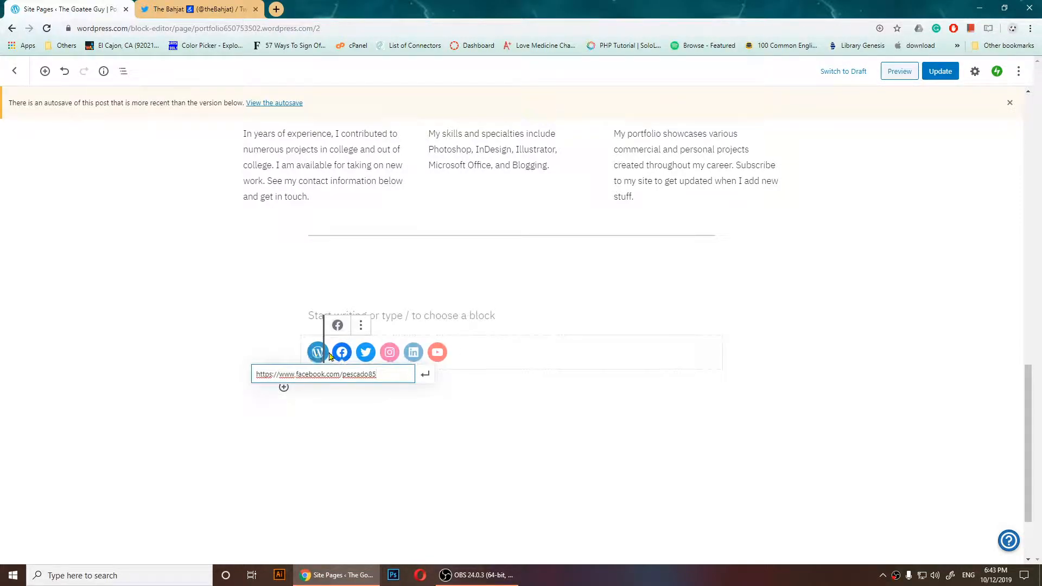
mouse_move(365, 352)
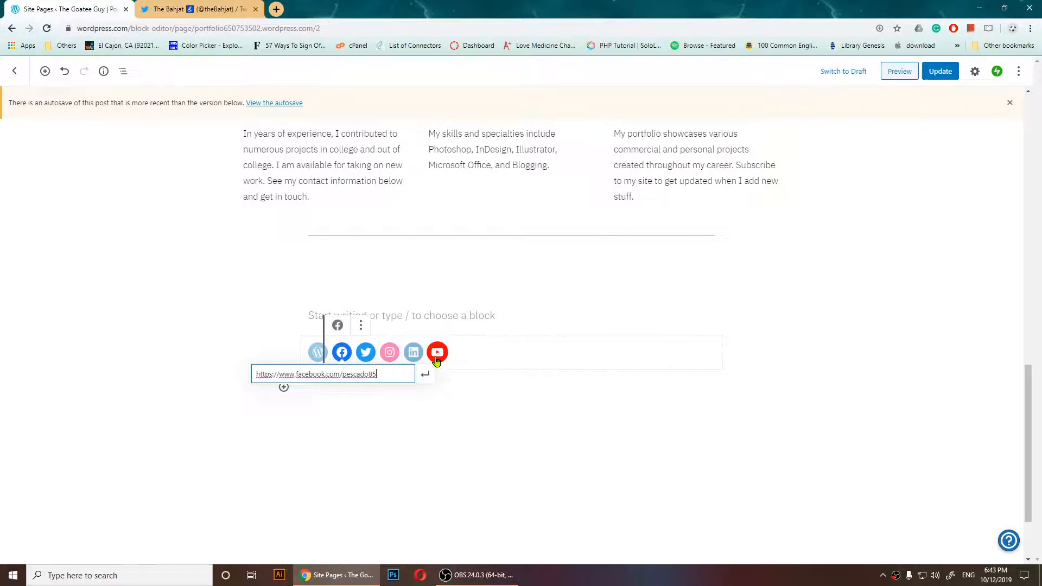
Step: Link the YouTube icon to the youtube.com/pesca... channel address
click(438, 352)
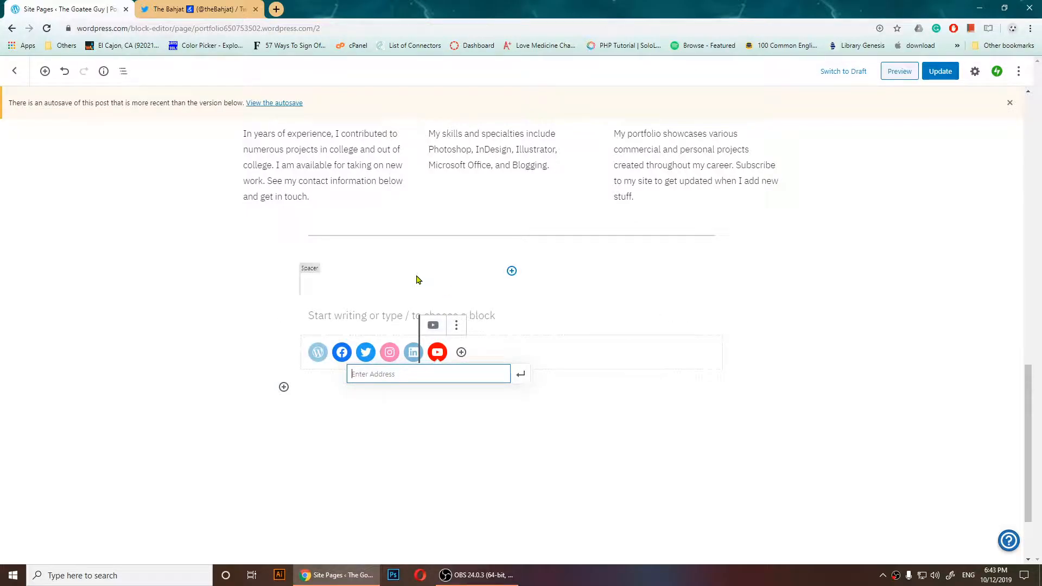
text(https://www.)
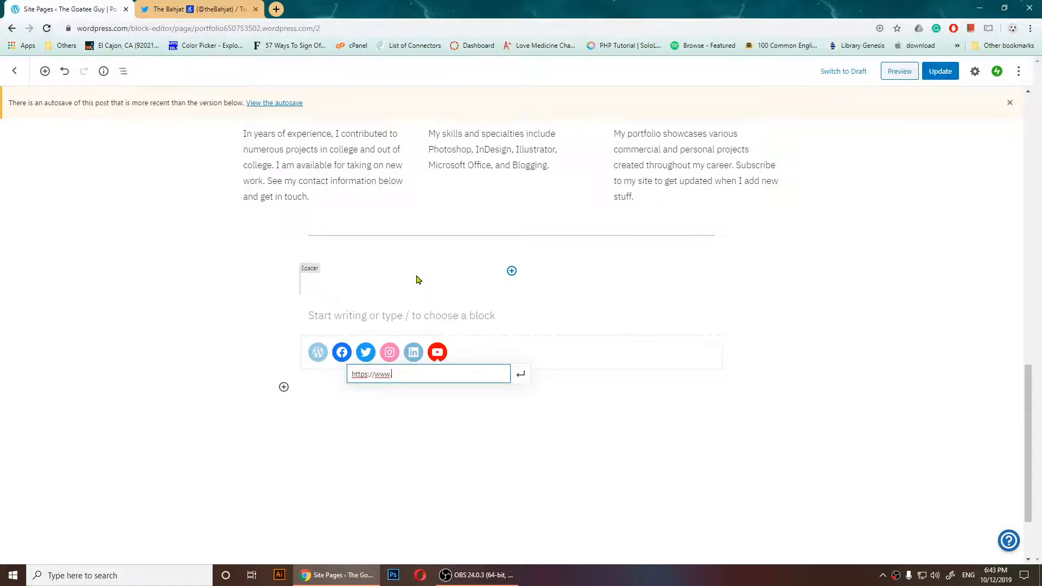
text(youtube)
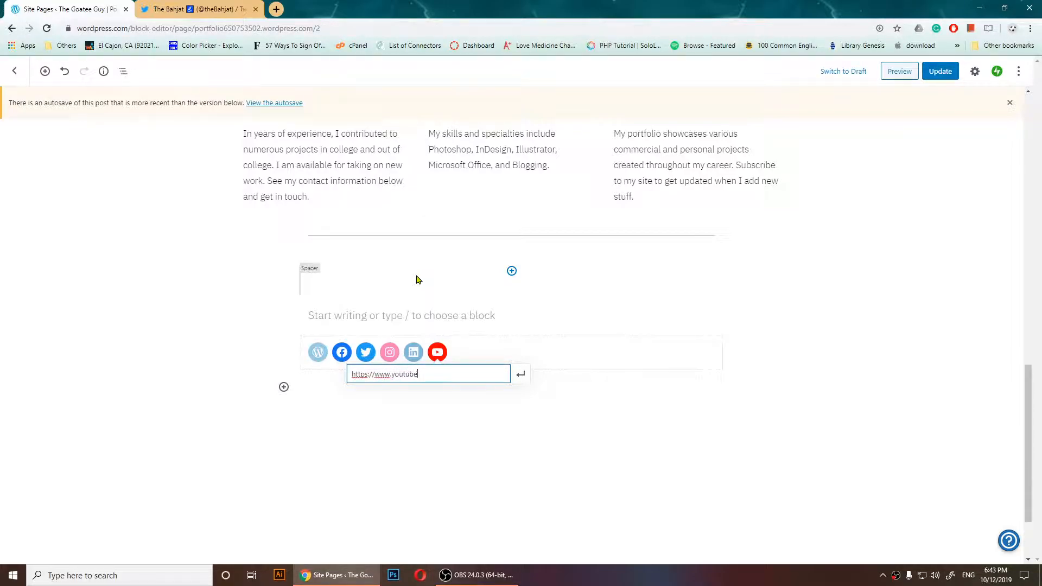
text(.com/)
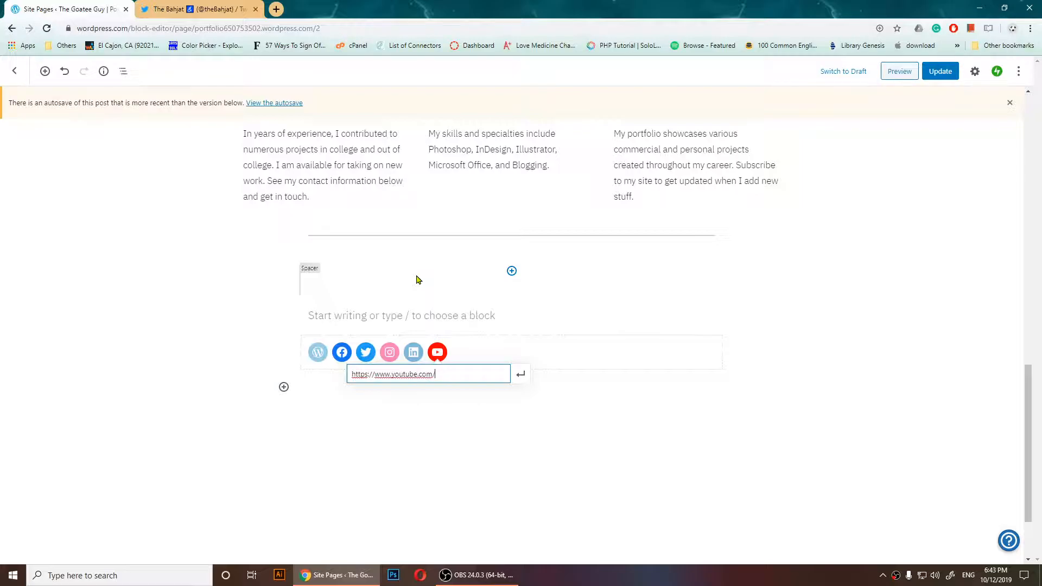
text(pesca)
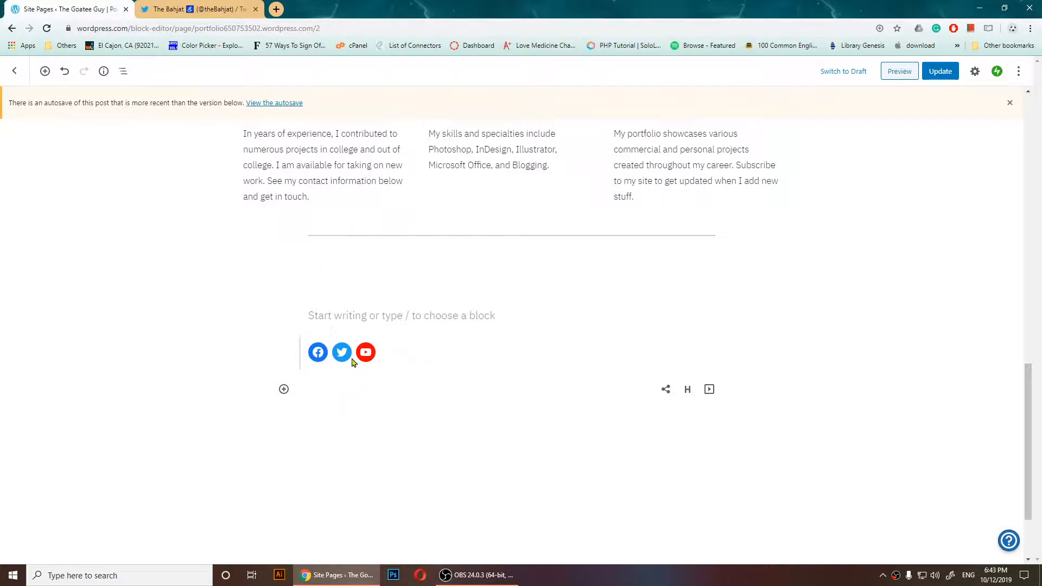
Step: Move the Social Icons block up to sit under the 'Sample of my work' heading
click(342, 352)
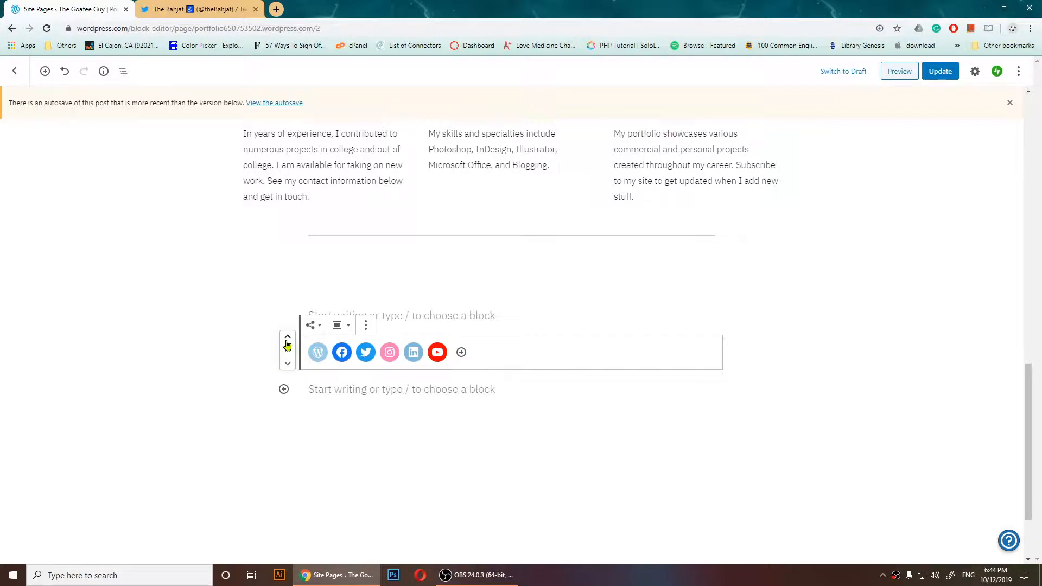
mouse_move(287, 339)
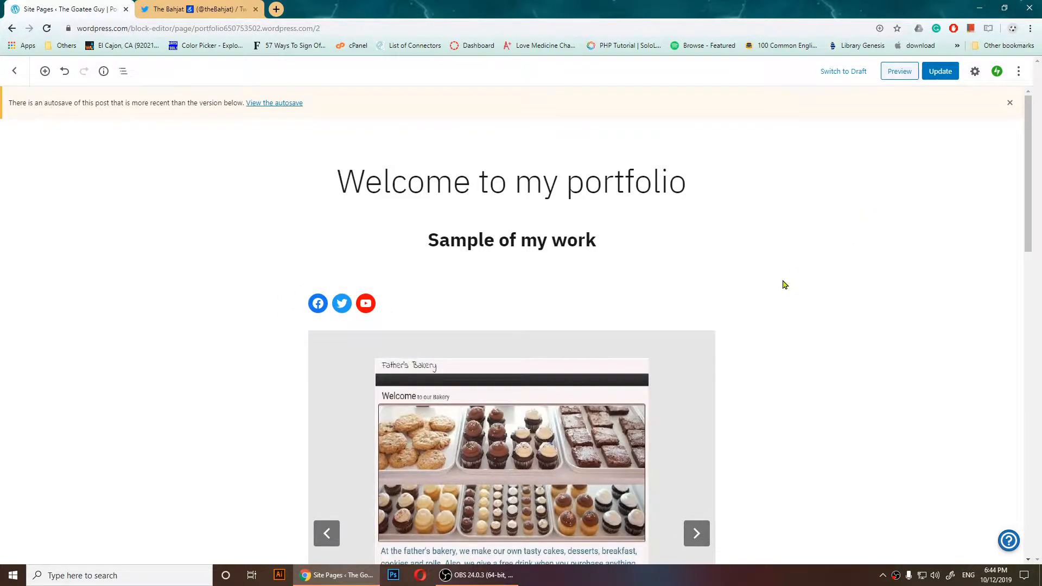
click(341, 303)
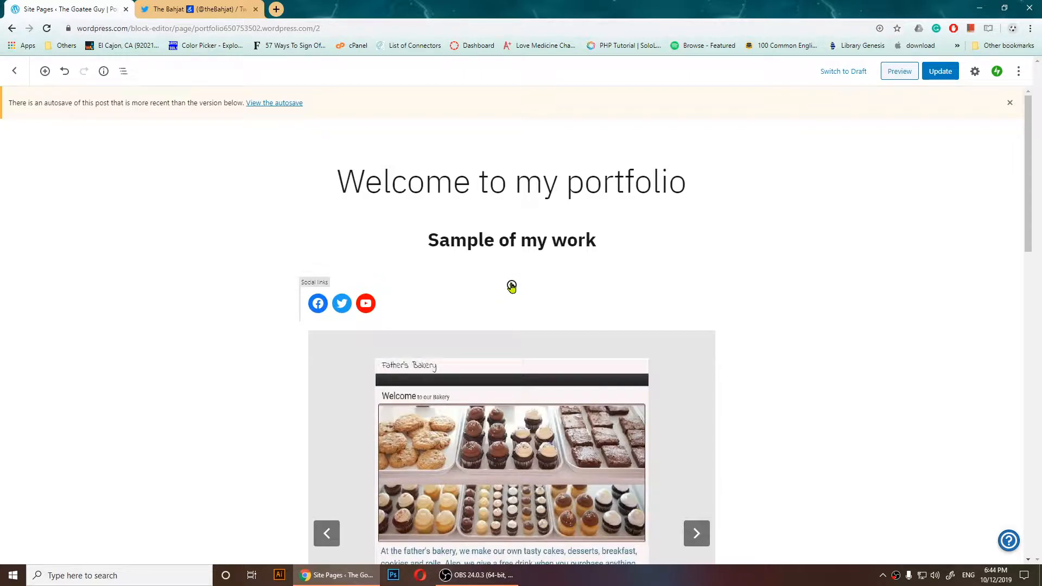
mouse_move(44, 71)
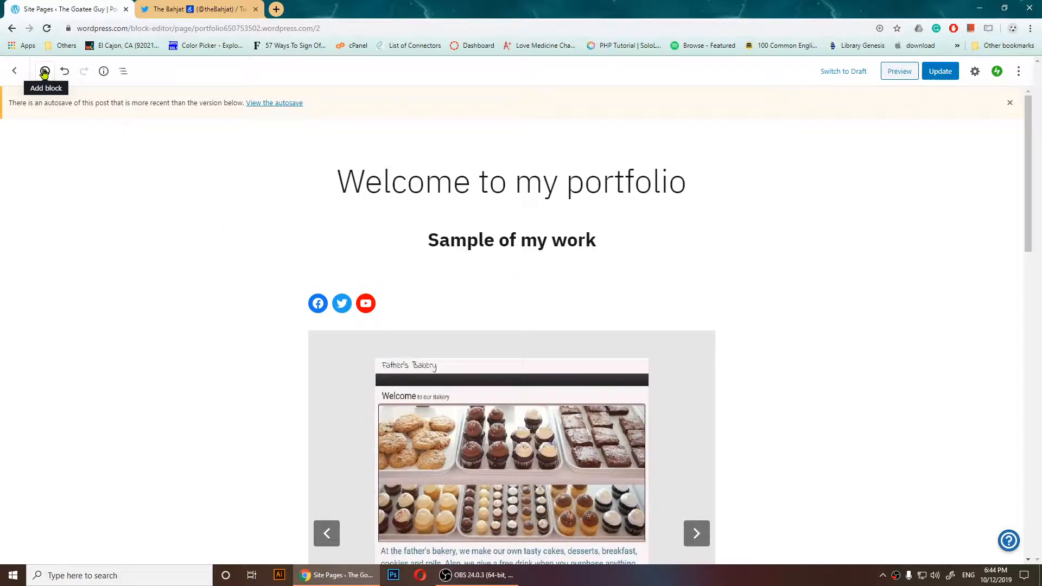
Step: Add a 'Follow me' paragraph and move it directly above the Social Icons block
click(45, 71)
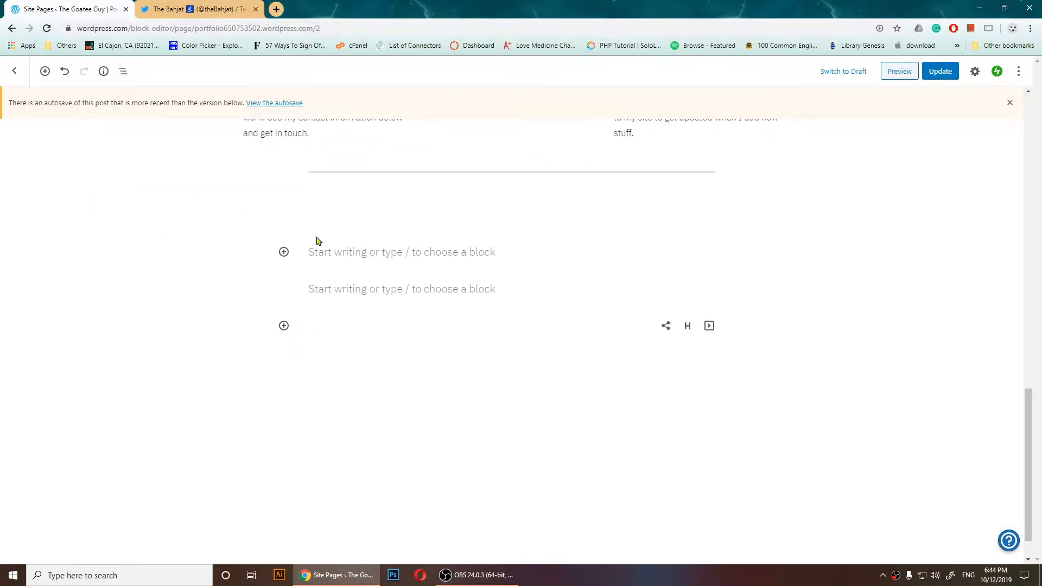
scroll(down, 3)
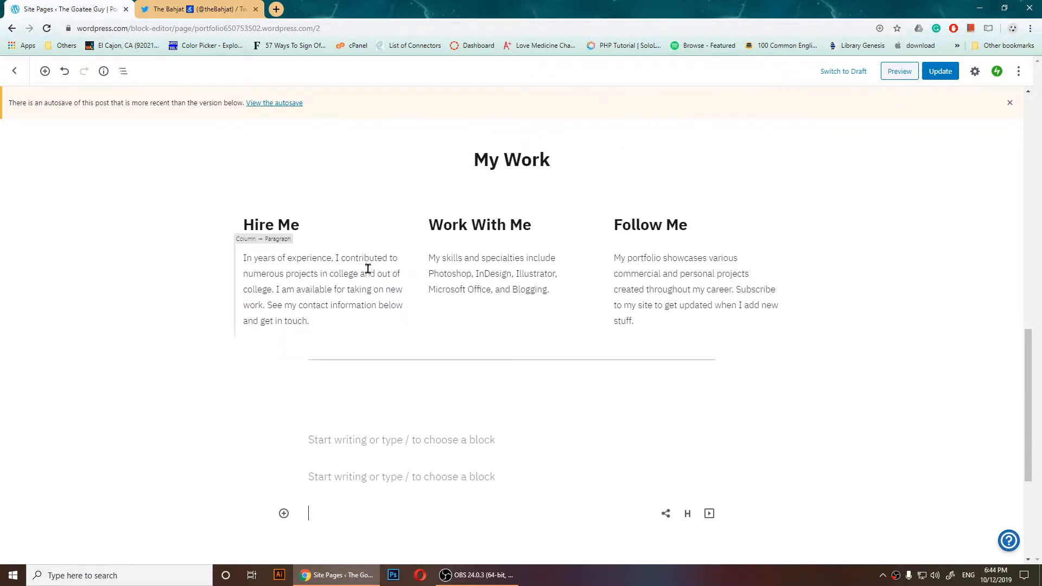
scroll(down, 3)
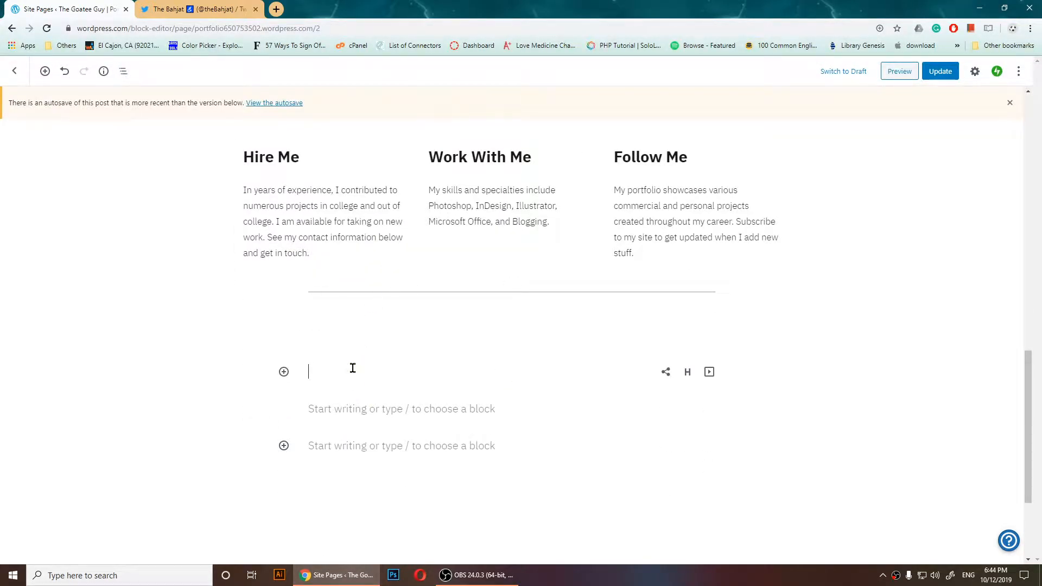
text(Foll)
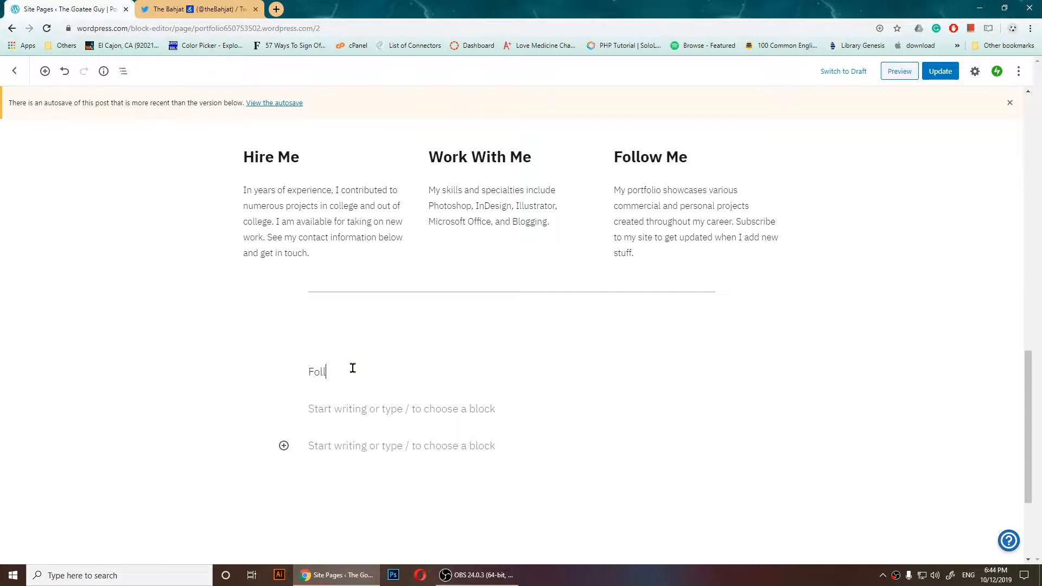
text(ow me)
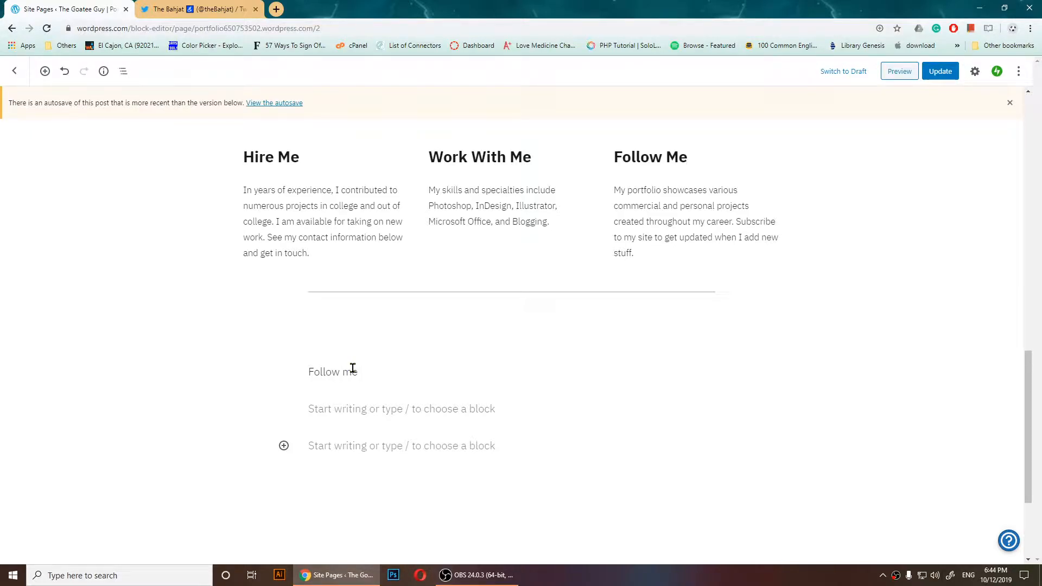
click(332, 371)
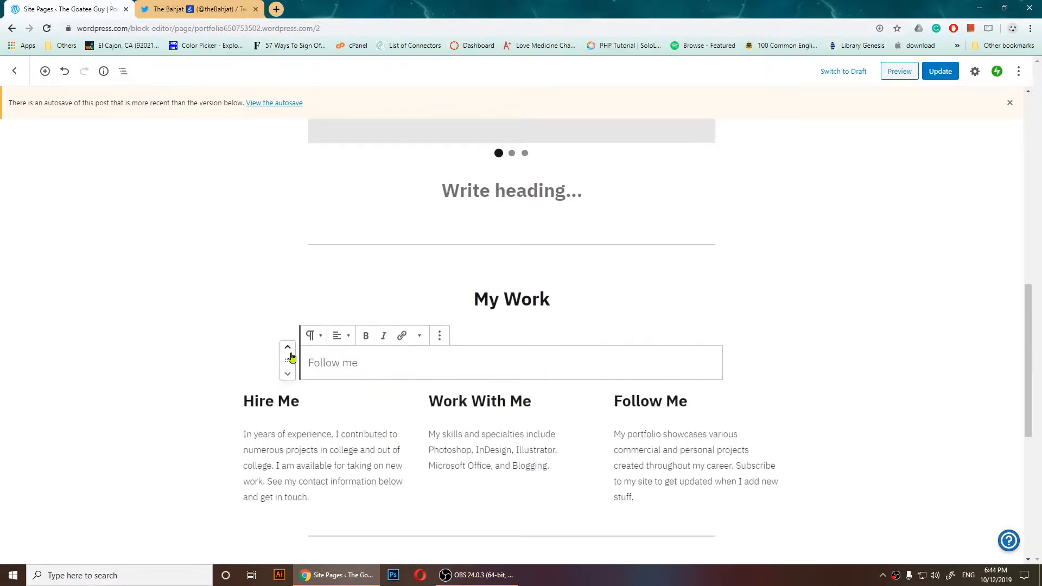
scroll(down, 3)
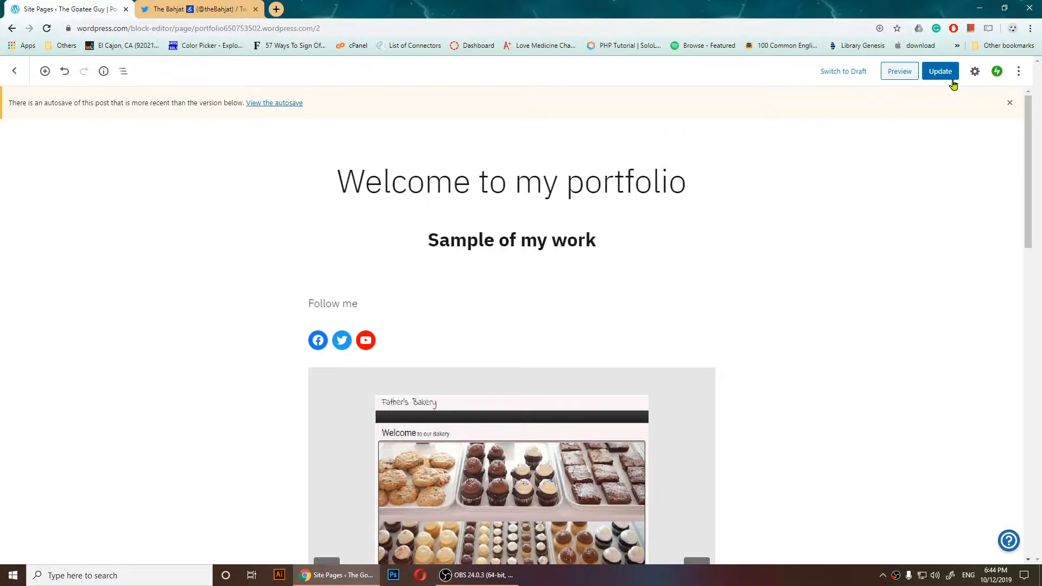
click(899, 72)
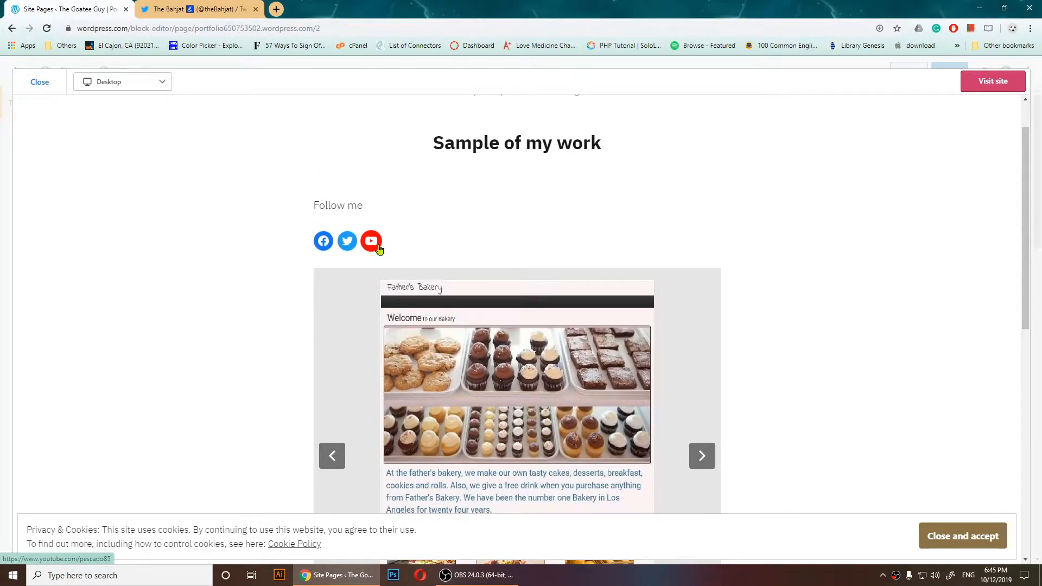
mouse_move(425, 197)
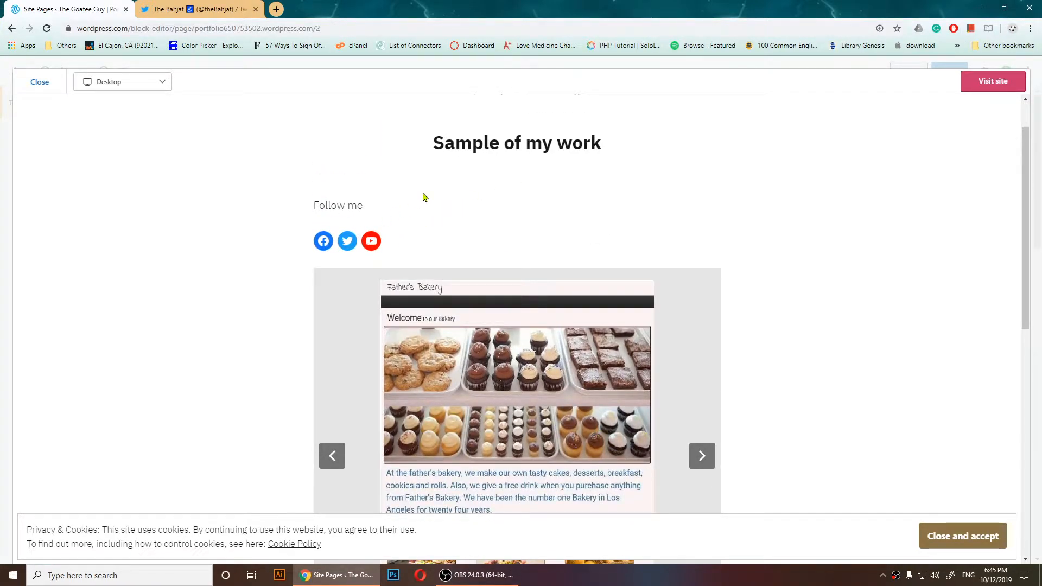
mouse_move(687, 178)
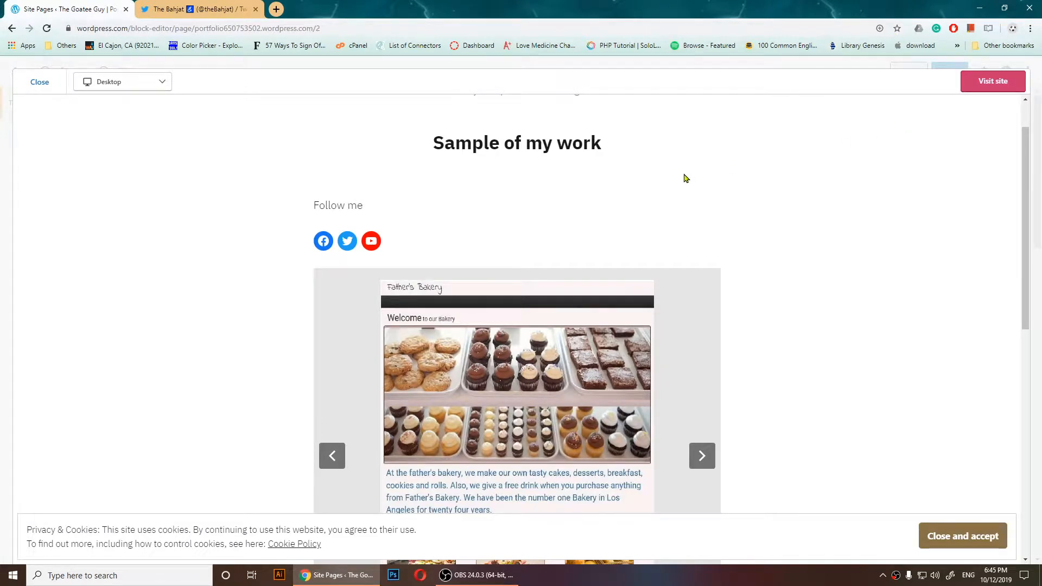
mouse_move(165, 105)
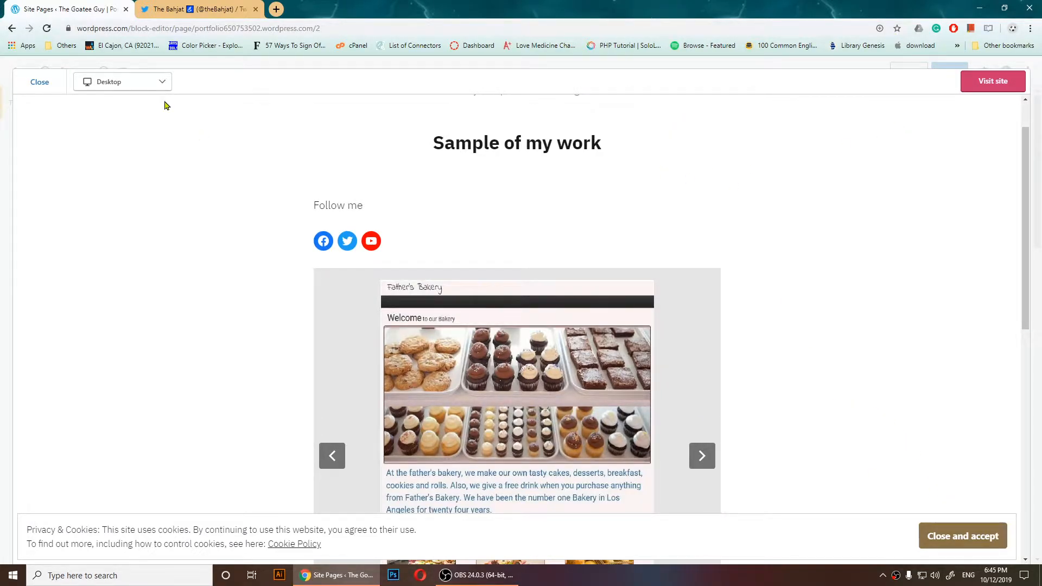
mouse_move(812, 334)
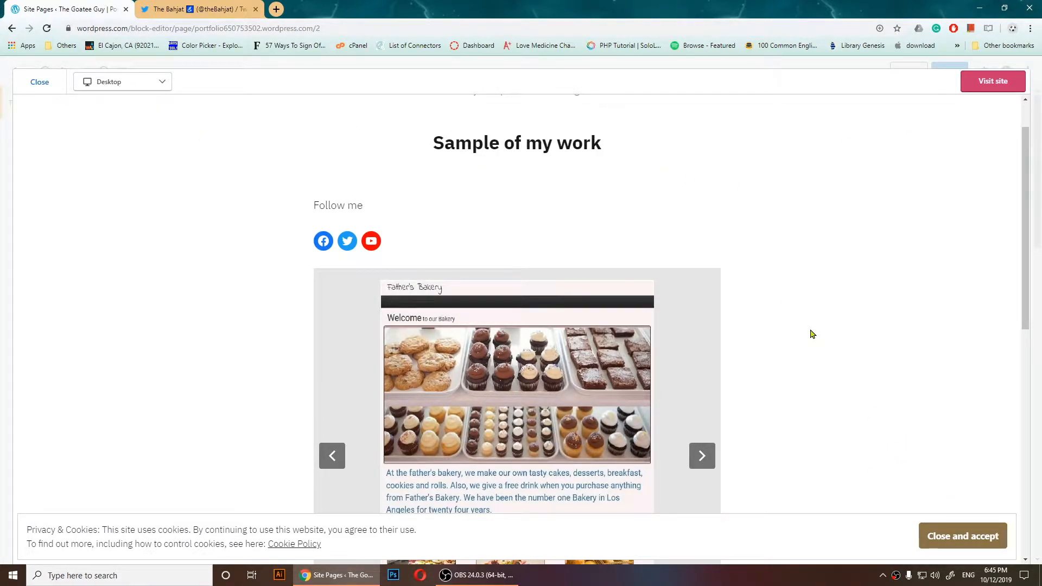
scroll(down, 3)
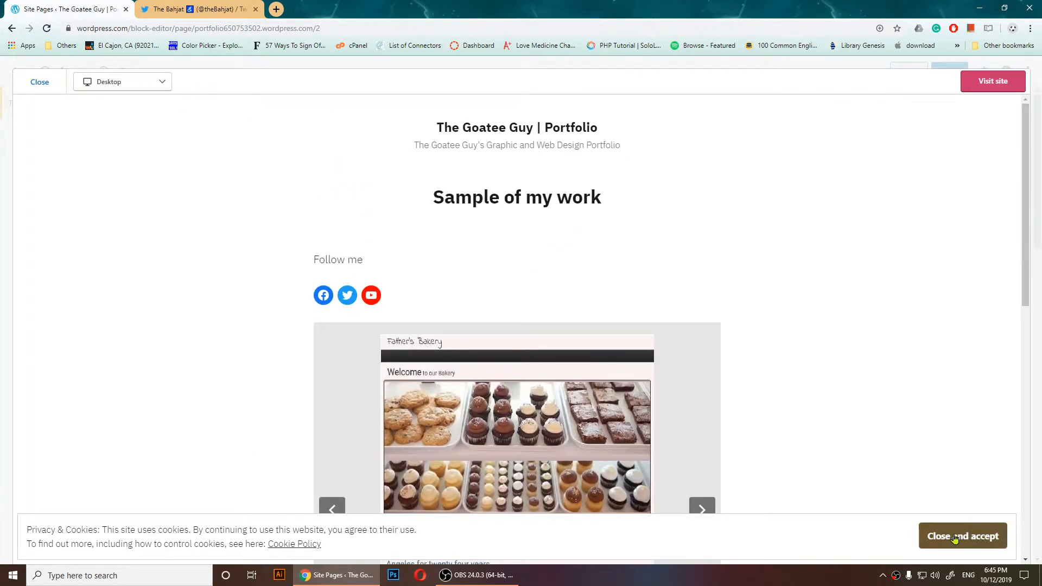
mouse_move(962, 535)
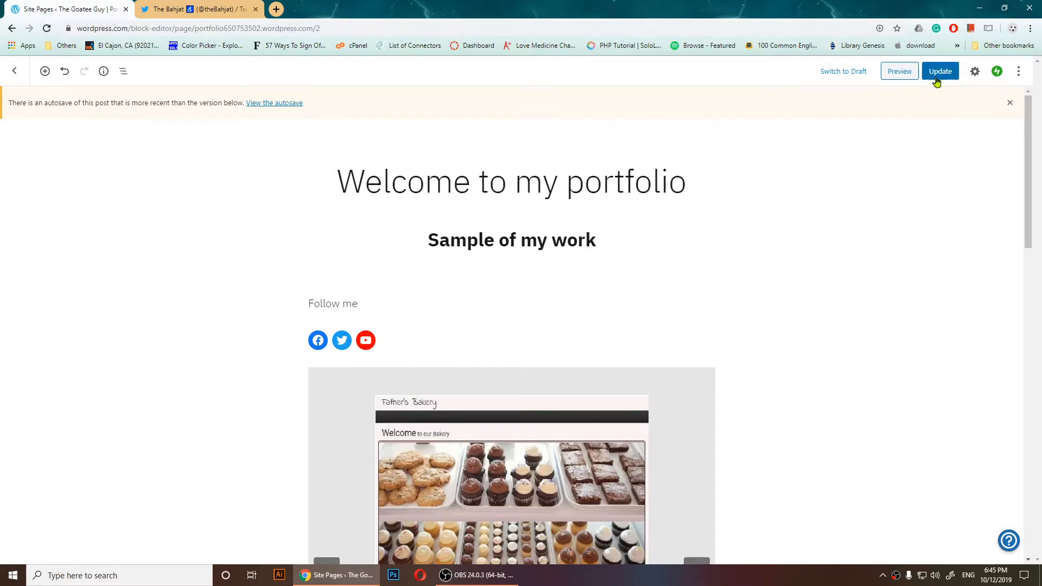
Step: Update the homepage so the Follow me paragraph and social links go live
click(940, 71)
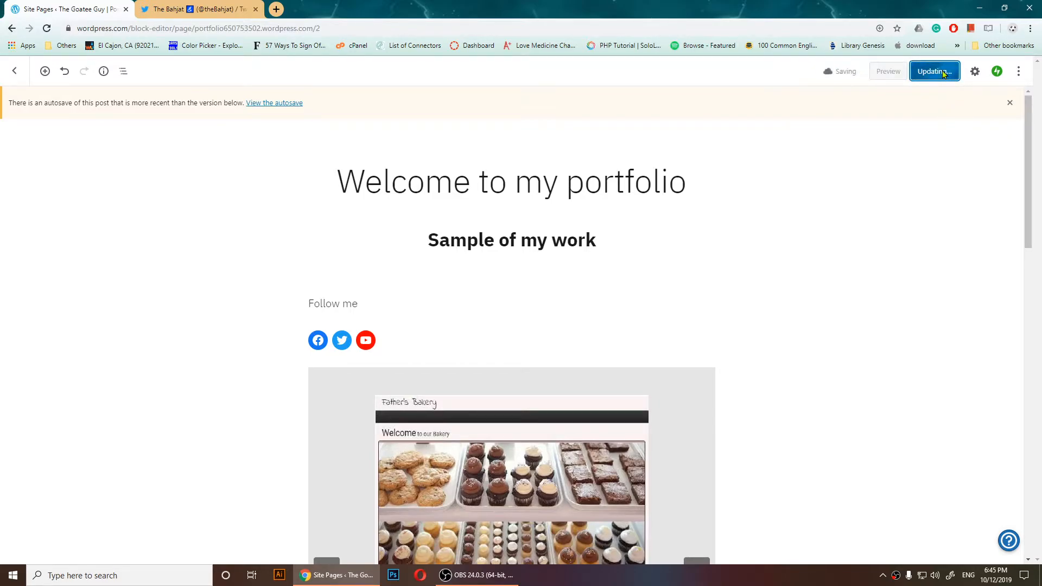
click(935, 72)
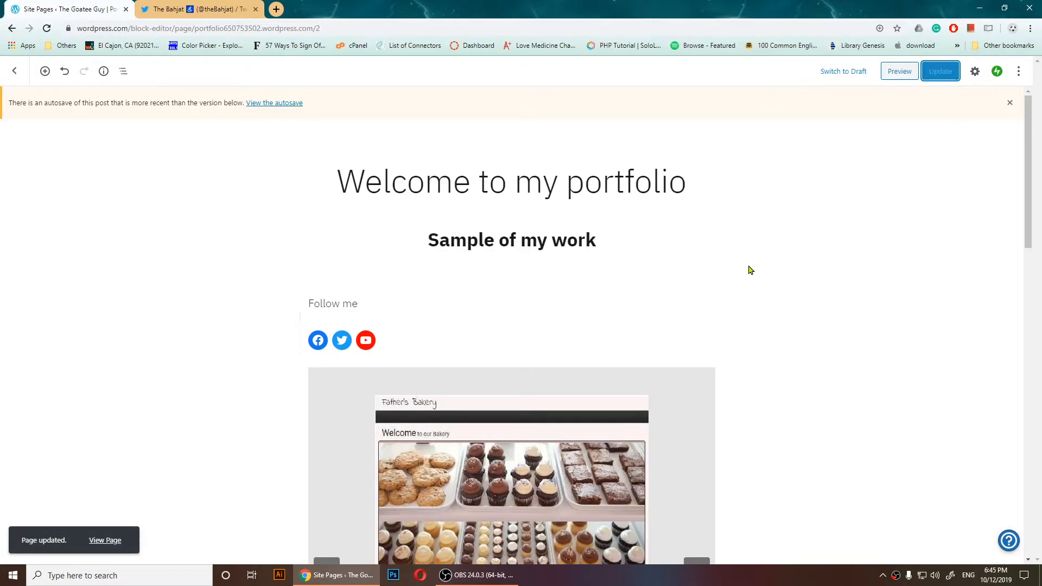
mouse_move(333, 348)
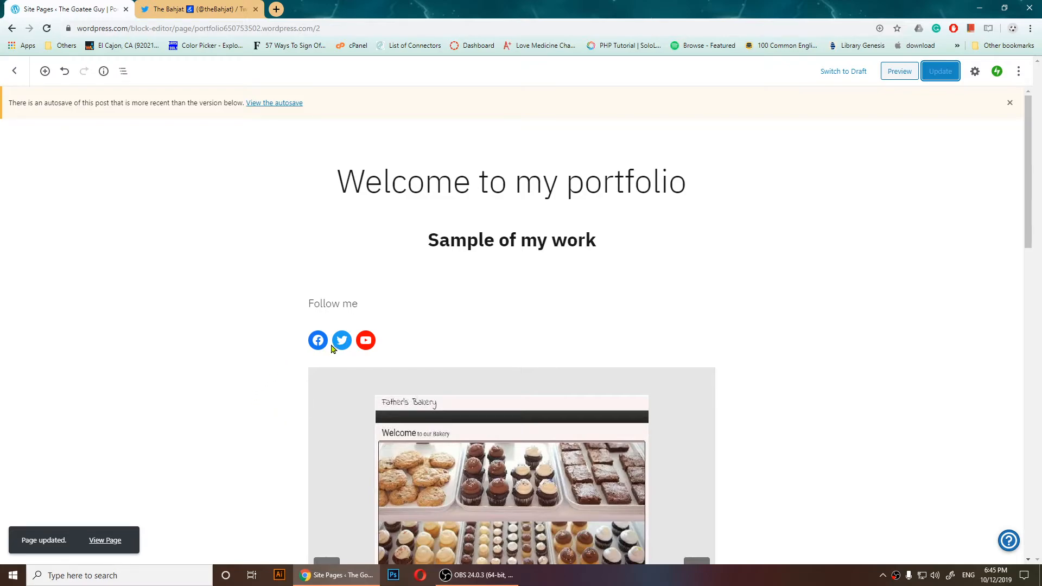
mouse_move(800, 259)
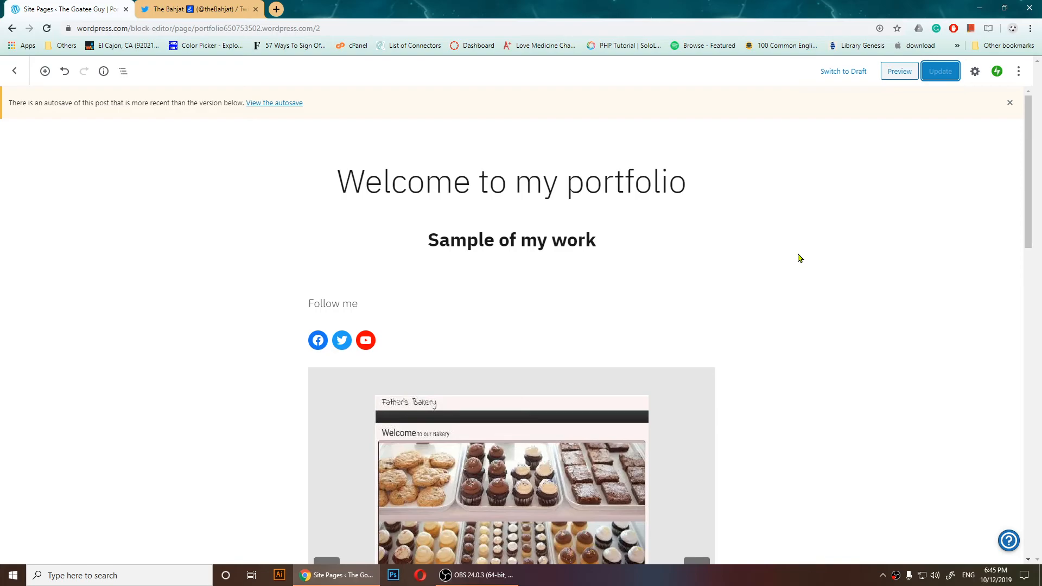
mouse_move(954, 488)
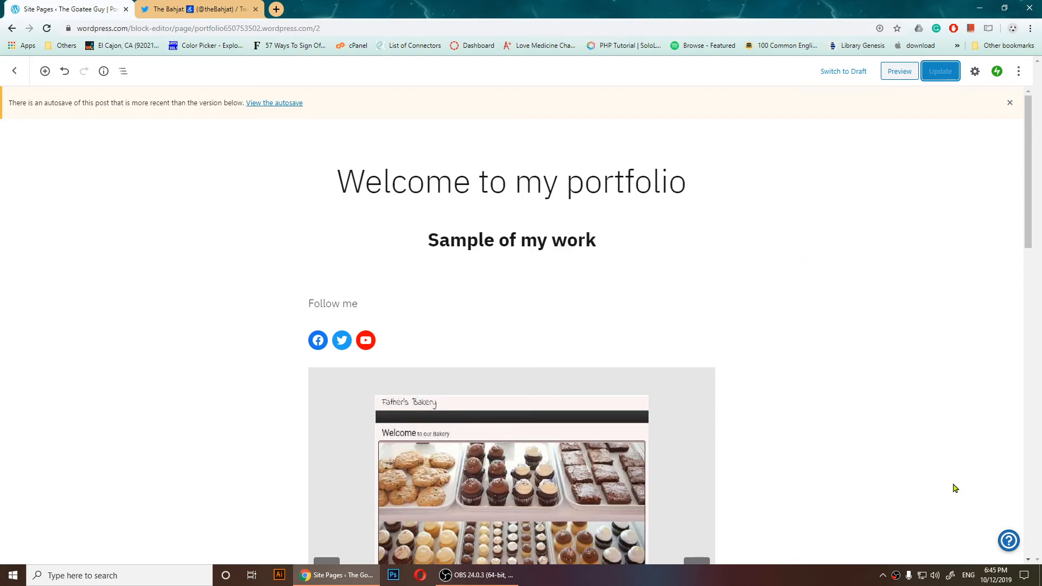